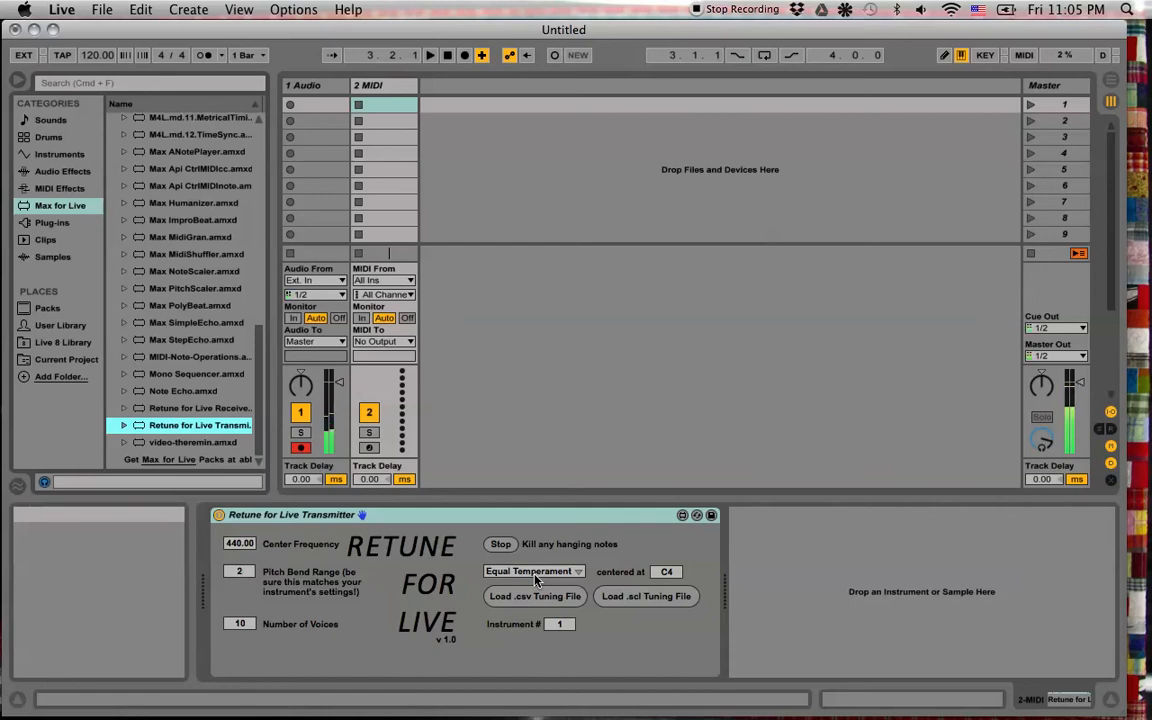
Show the Transmitter's tuning system choices, currently set to Equal Temperament
{"action": "left_click", "coordinate": [533, 571]}
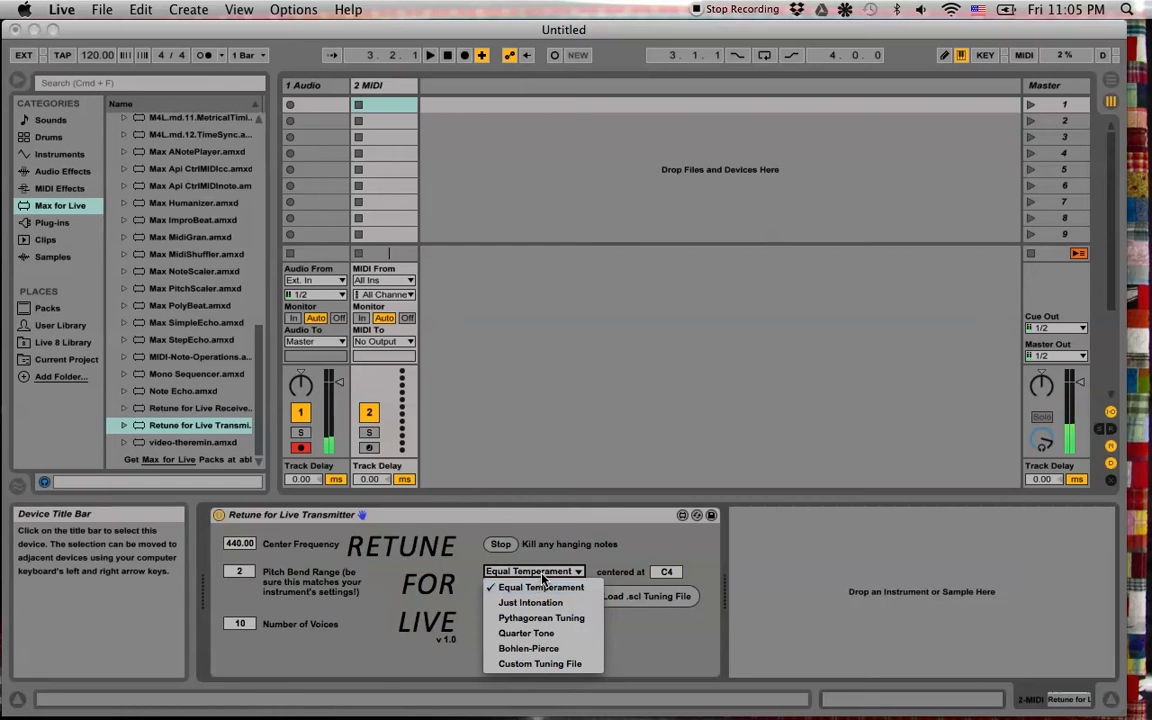
{"action": "mouse_move", "coordinate": [530, 602]}
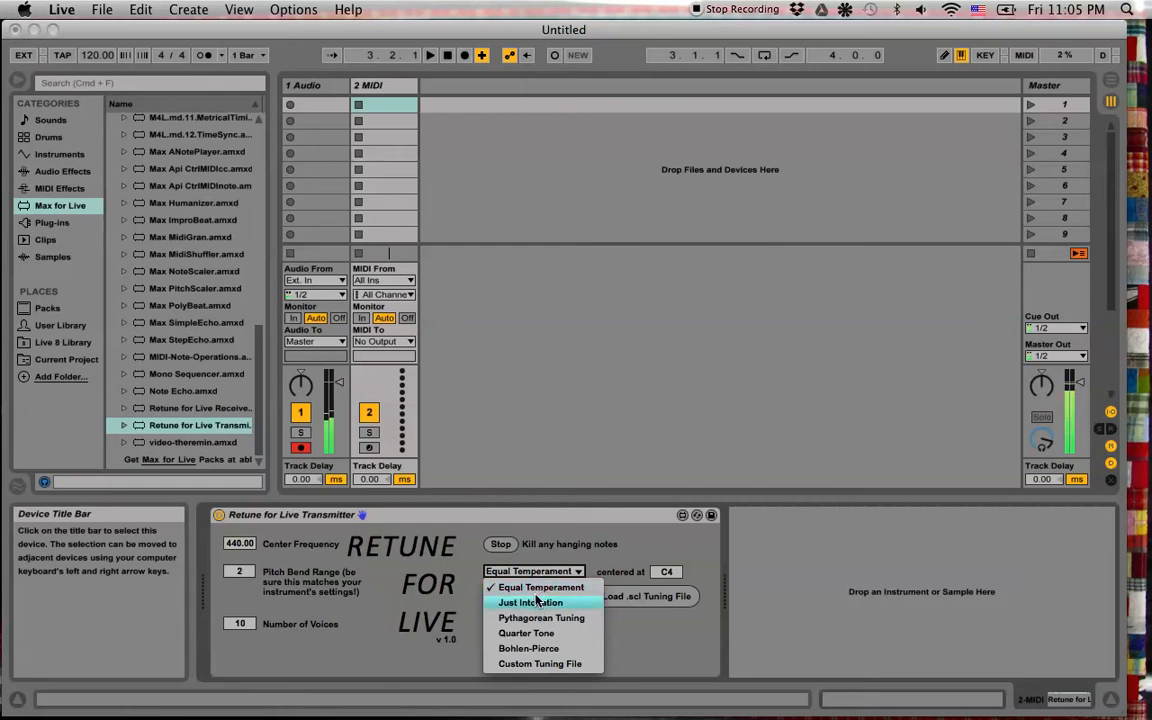
{"action": "mouse_move", "coordinate": [541, 617]}
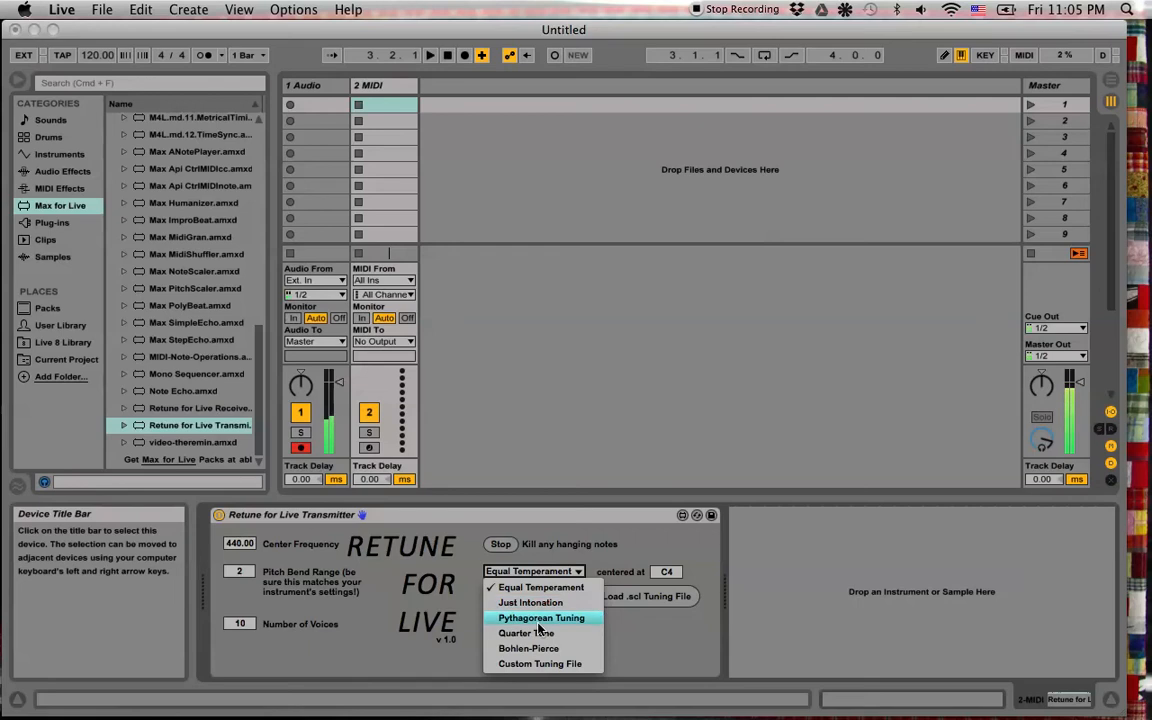
{"action": "mouse_move", "coordinate": [540, 633]}
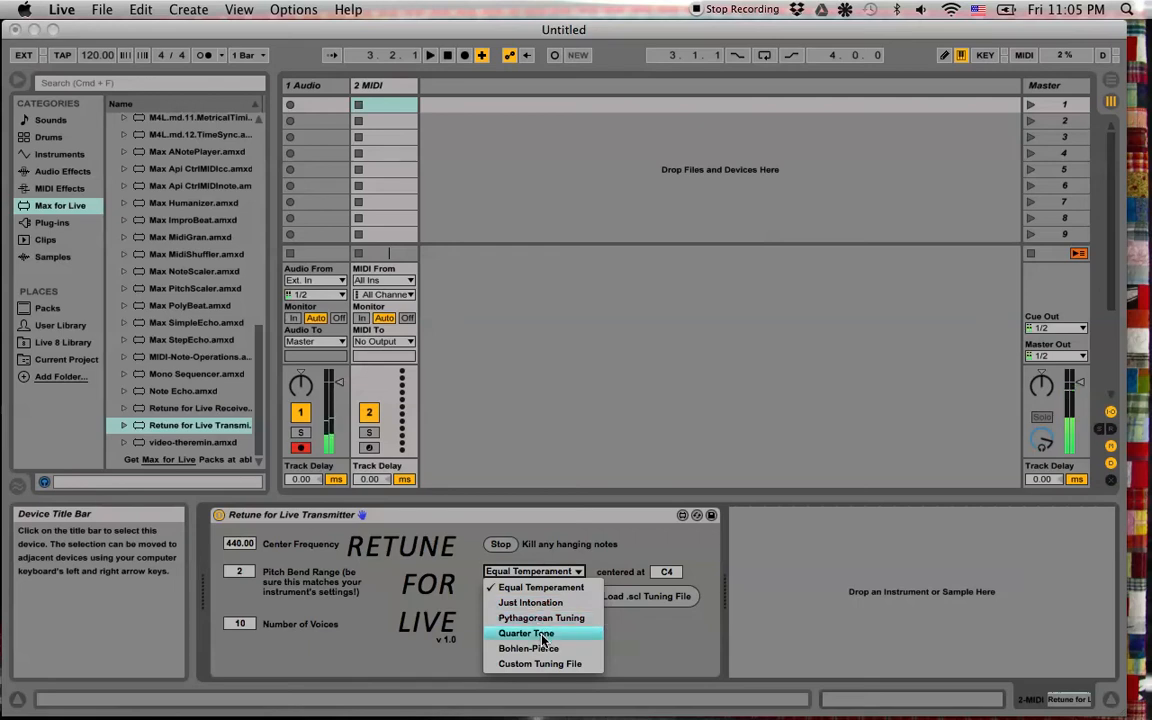
{"action": "mouse_move", "coordinate": [545, 648]}
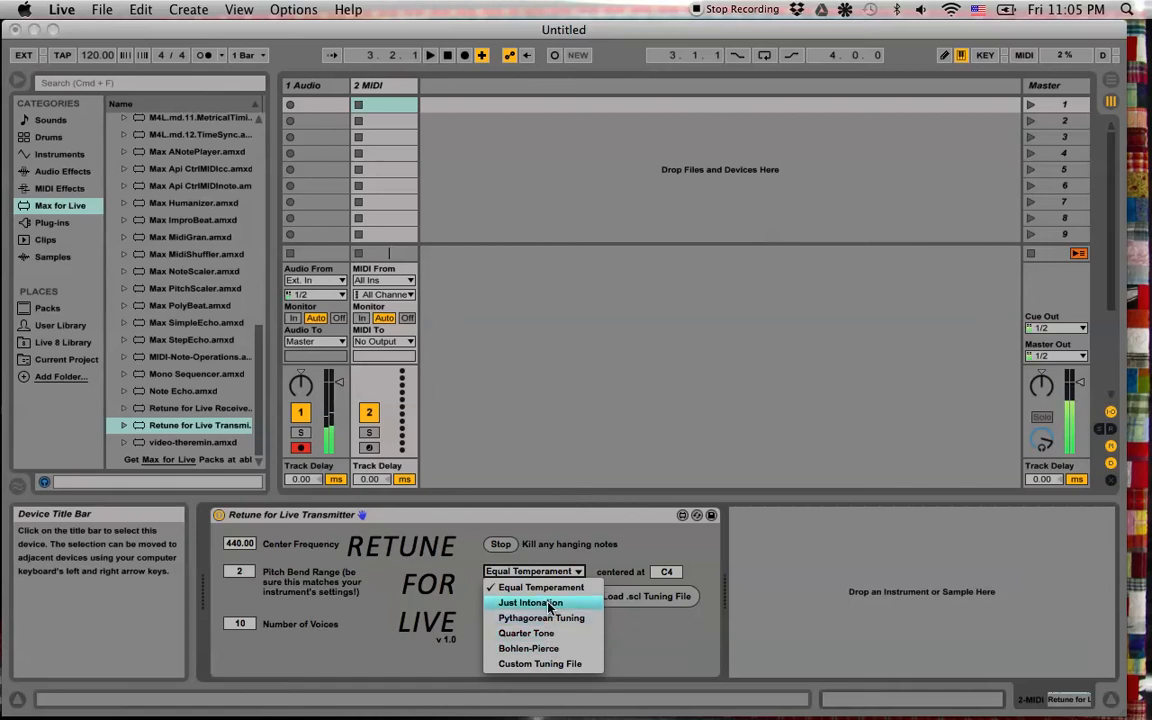
{"action": "mouse_move", "coordinate": [551, 633]}
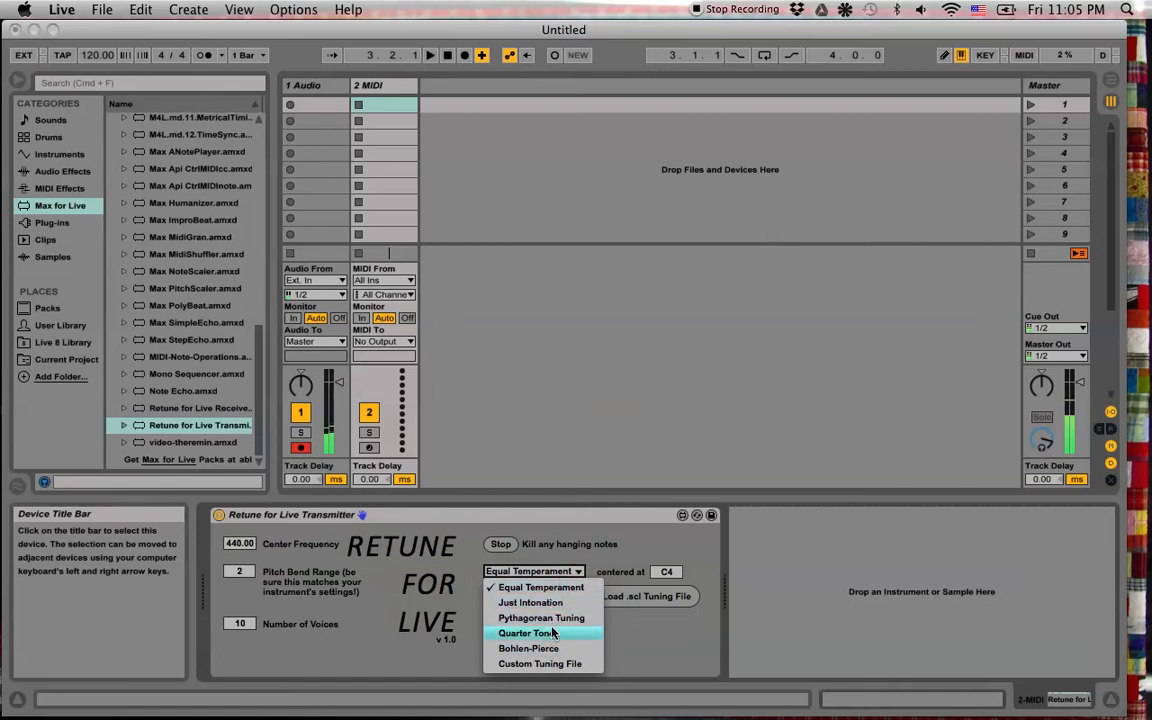
{"action": "mouse_move", "coordinate": [530, 602]}
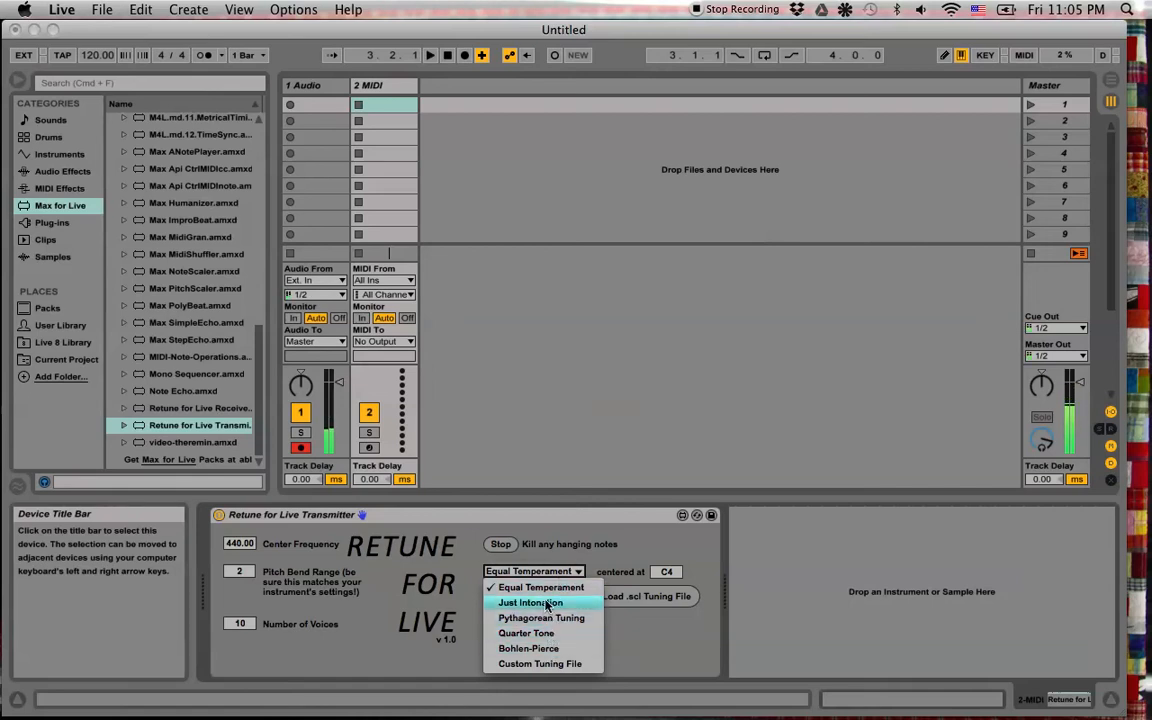
{"action": "mouse_move", "coordinate": [527, 633]}
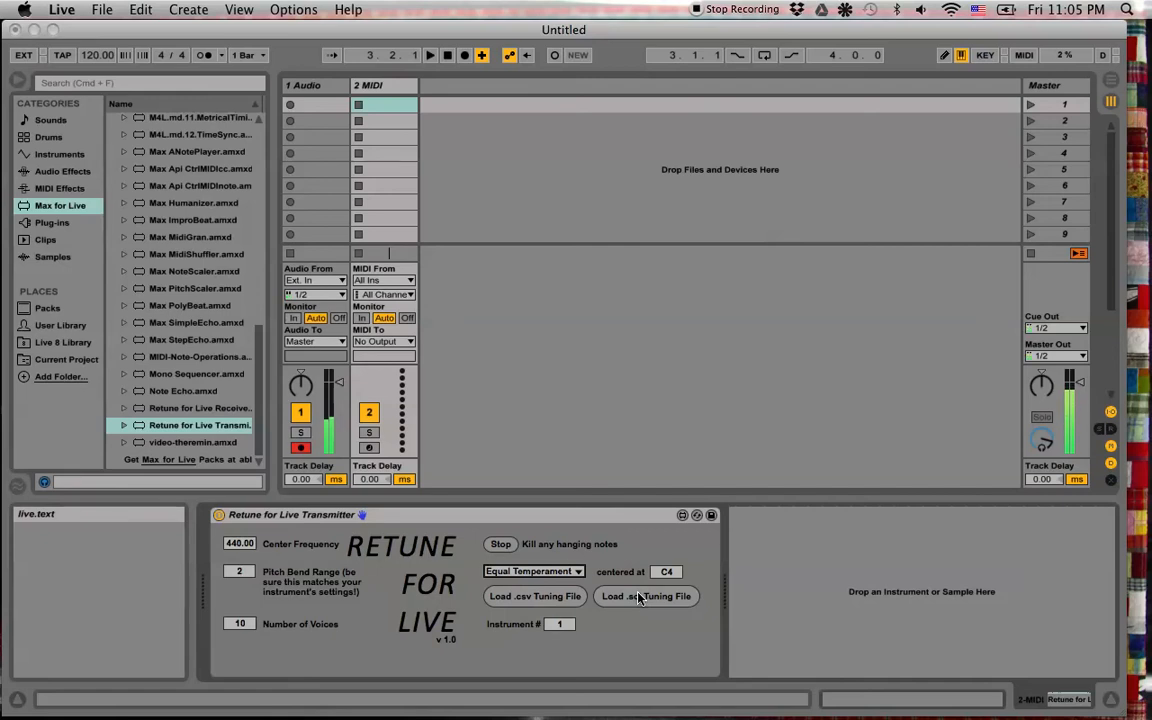
{"action": "mouse_move", "coordinate": [640, 613]}
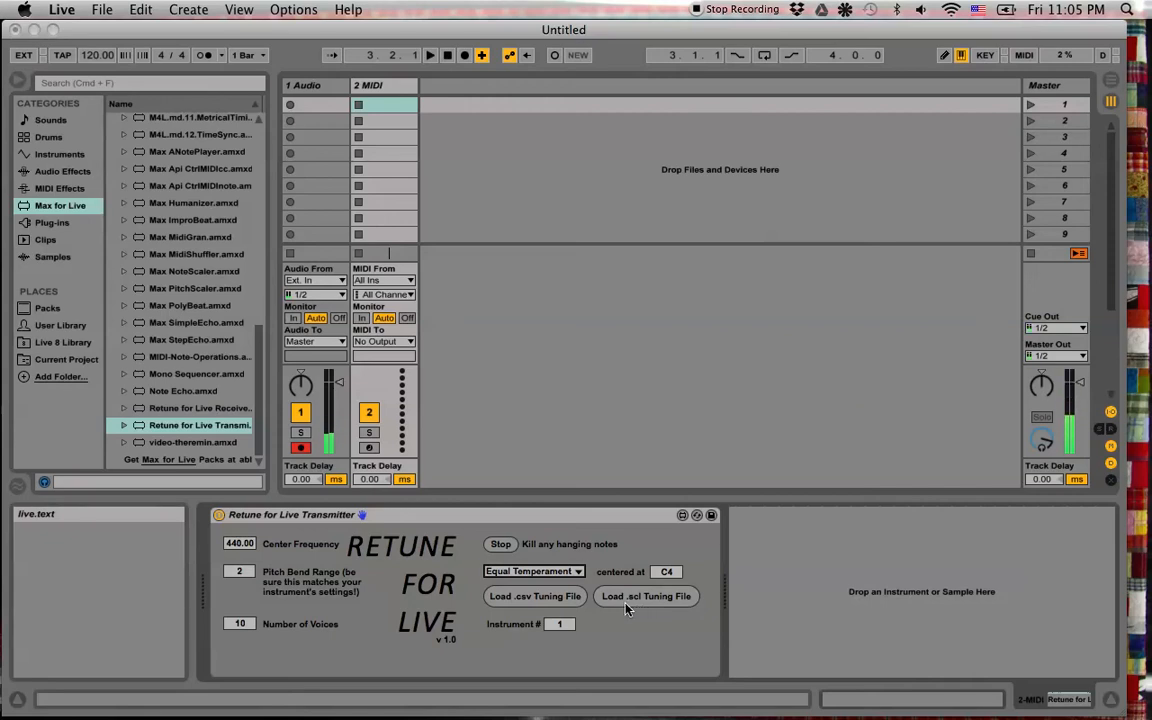
{"action": "mouse_move", "coordinate": [645, 609]}
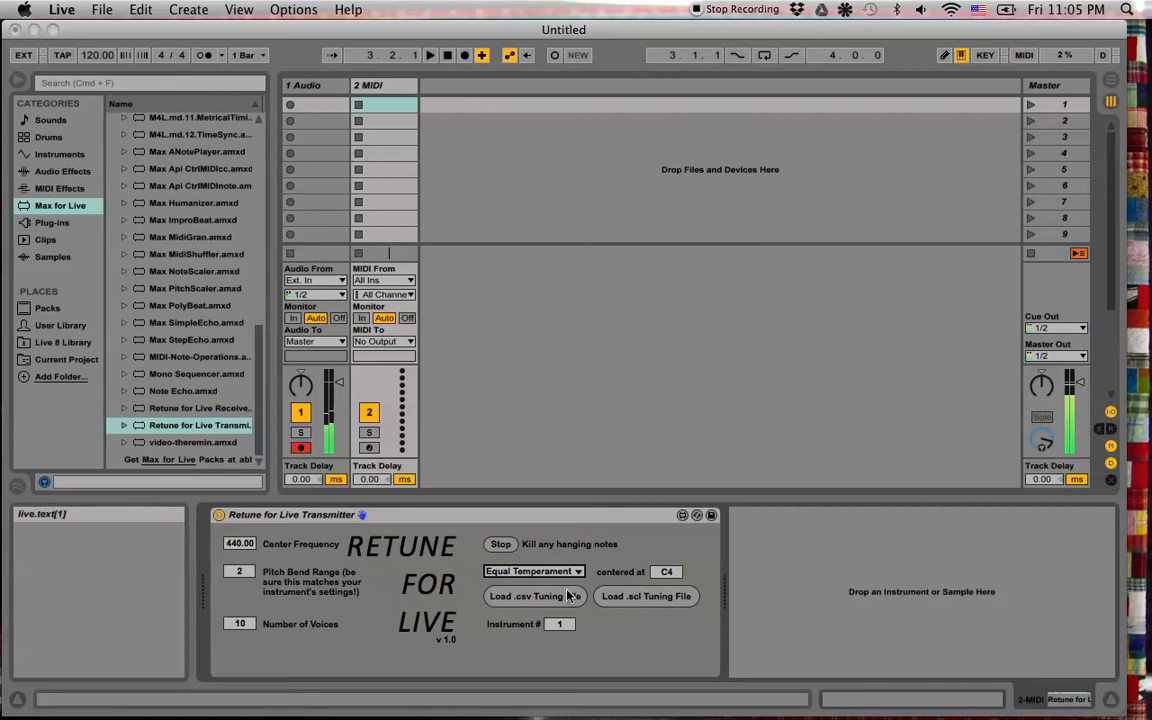
{"action": "mouse_move", "coordinate": [520, 605]}
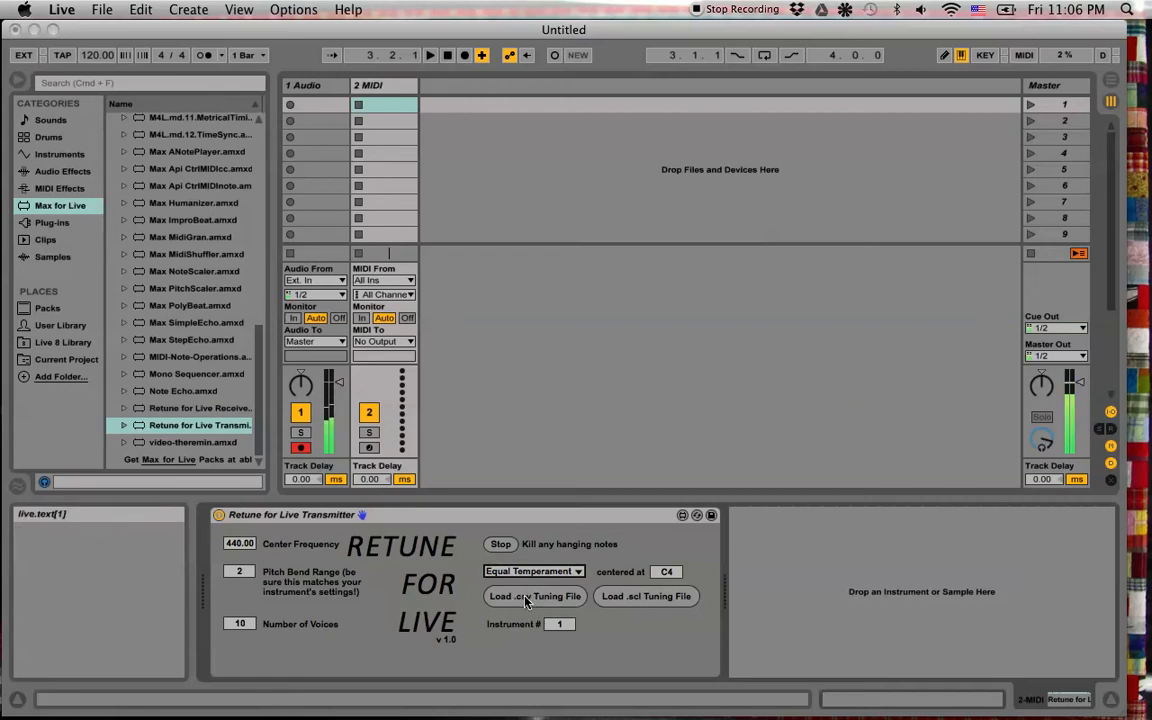
Select the Retune for Live Transmitter device, keeping Equal Temperament as its tuning
{"action": "left_click", "coordinate": [290, 514]}
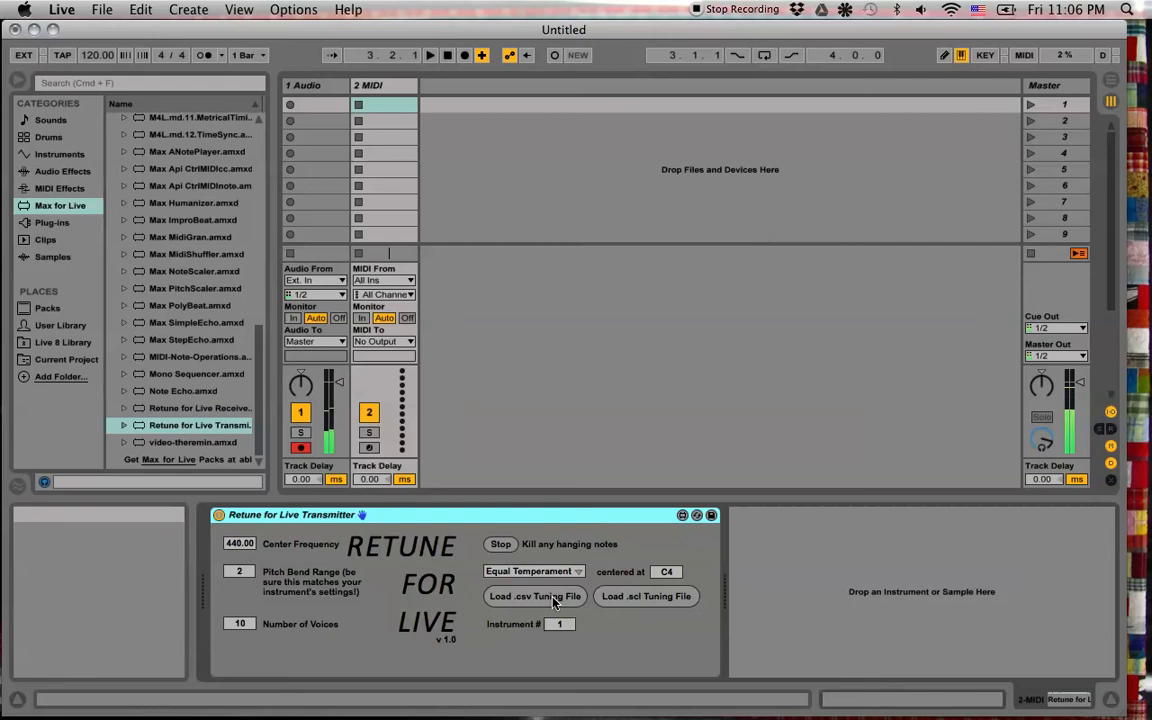
{"action": "mouse_move", "coordinate": [620, 600]}
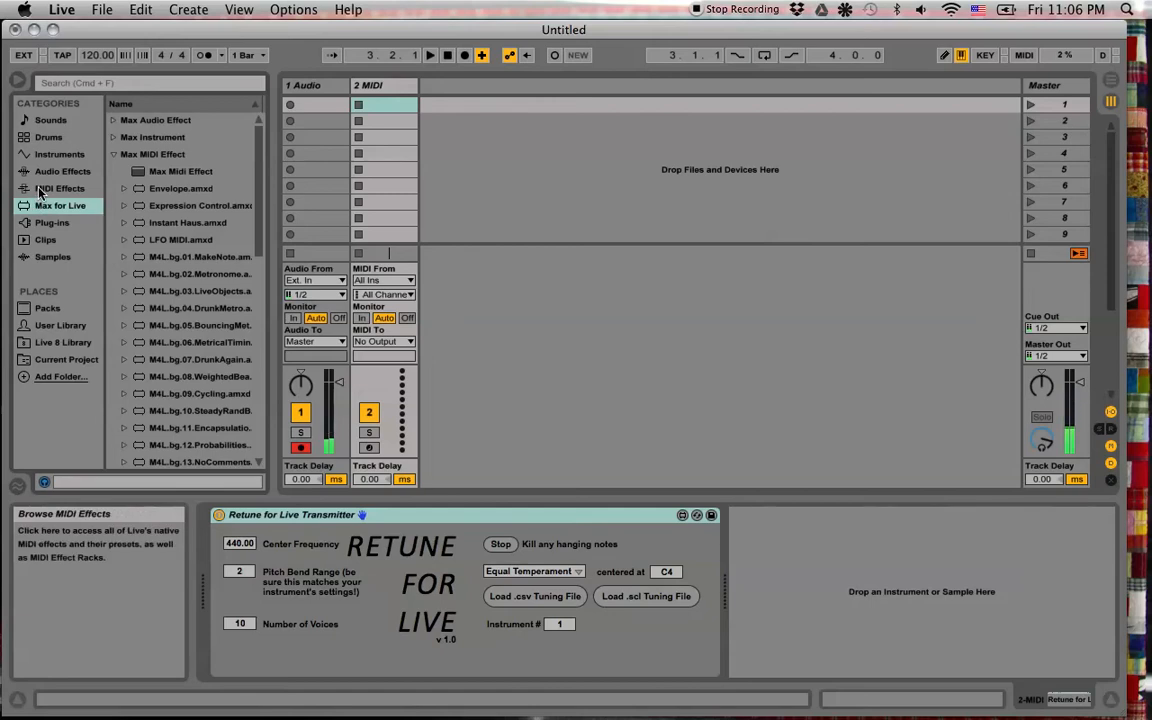
Add an Analog synth track and put a Retune for Live Receiver on it
{"action": "left_click", "coordinate": [60, 154]}
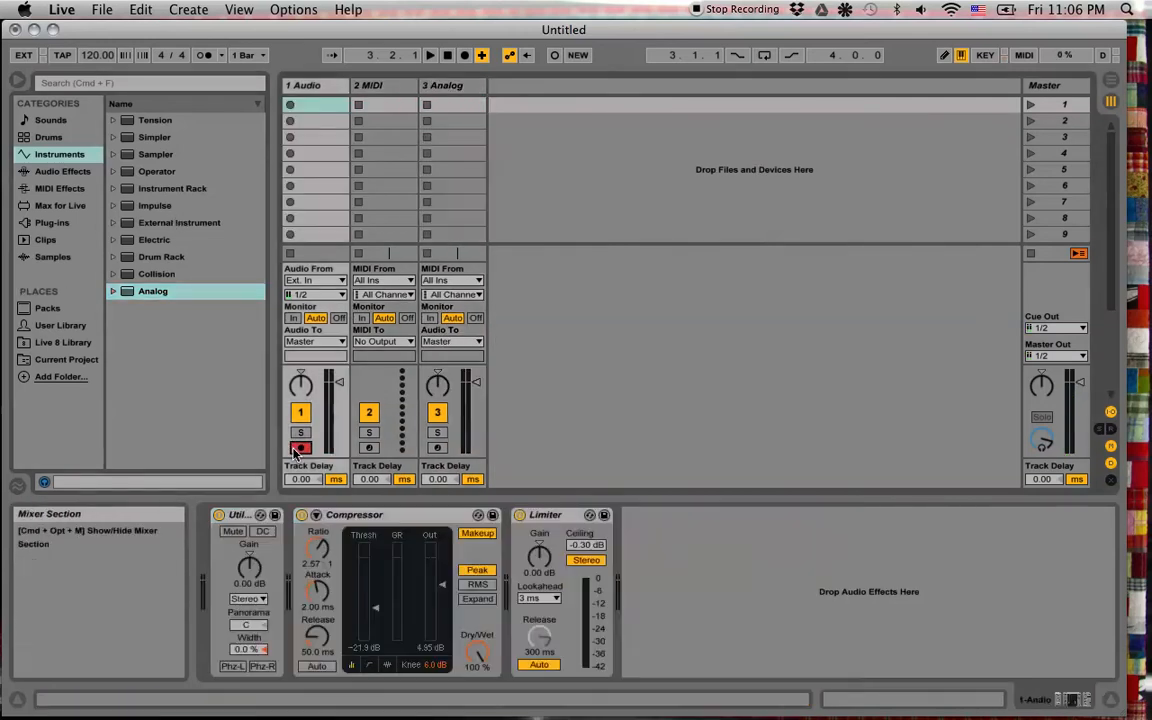
{"action": "left_click", "coordinate": [451, 85]}
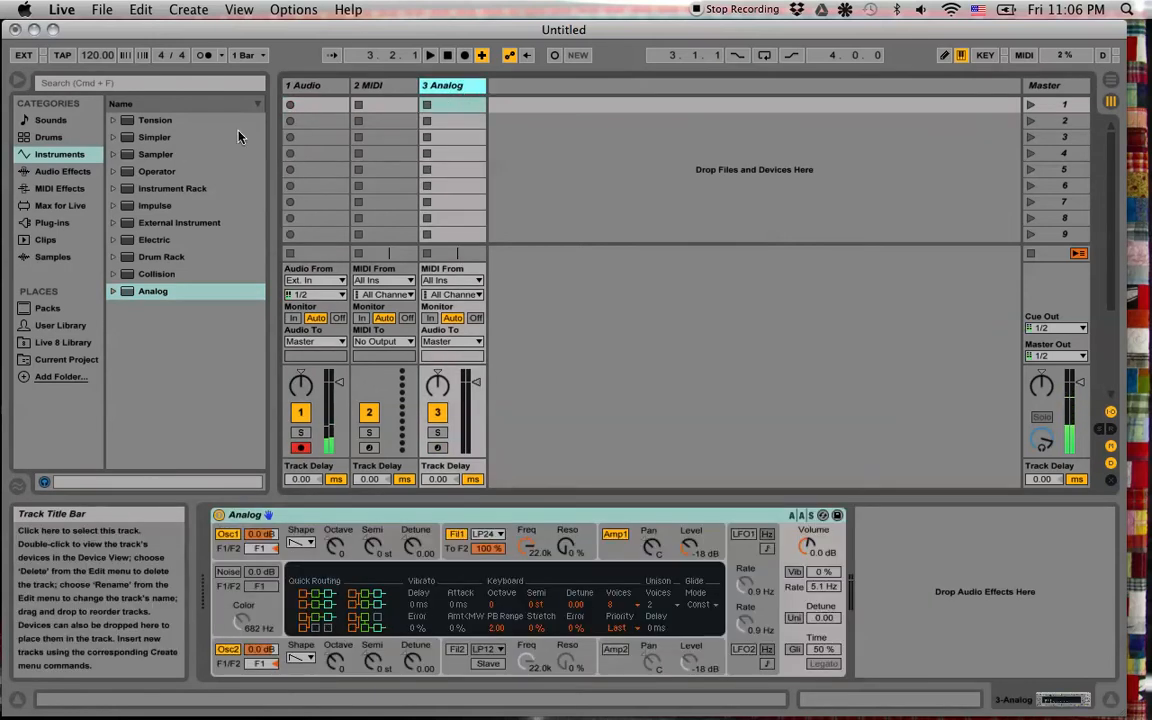
{"action": "left_click", "coordinate": [60, 205]}
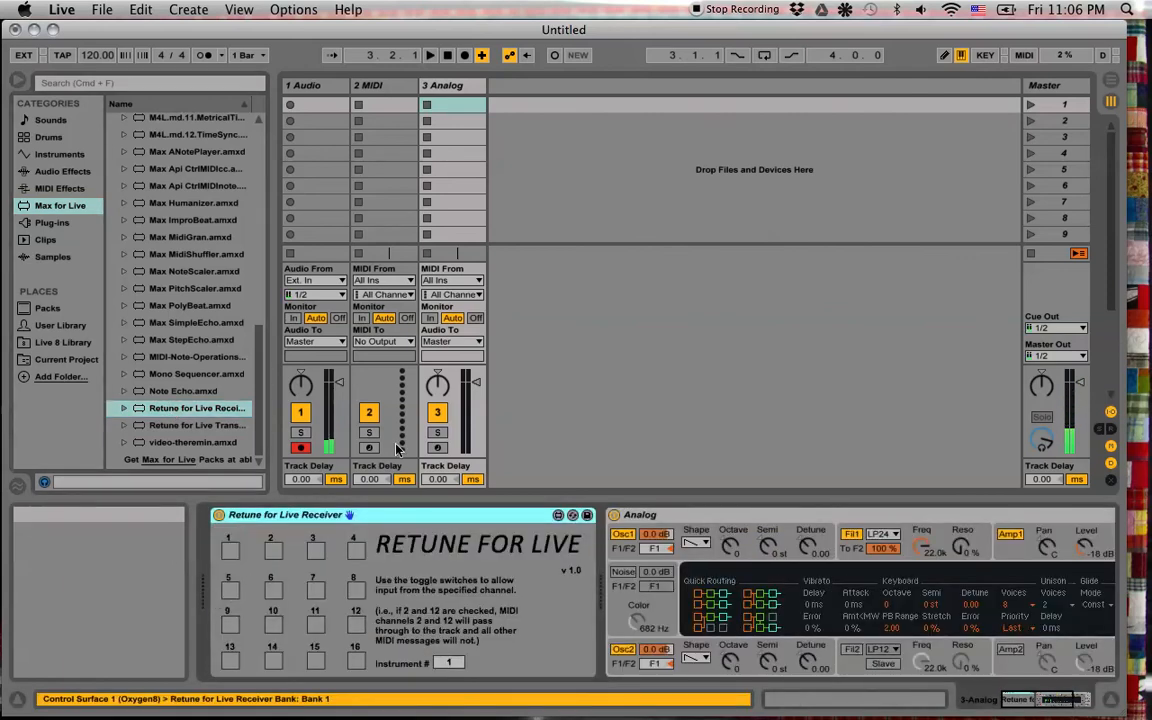
{"action": "left_click", "coordinate": [450, 85]}
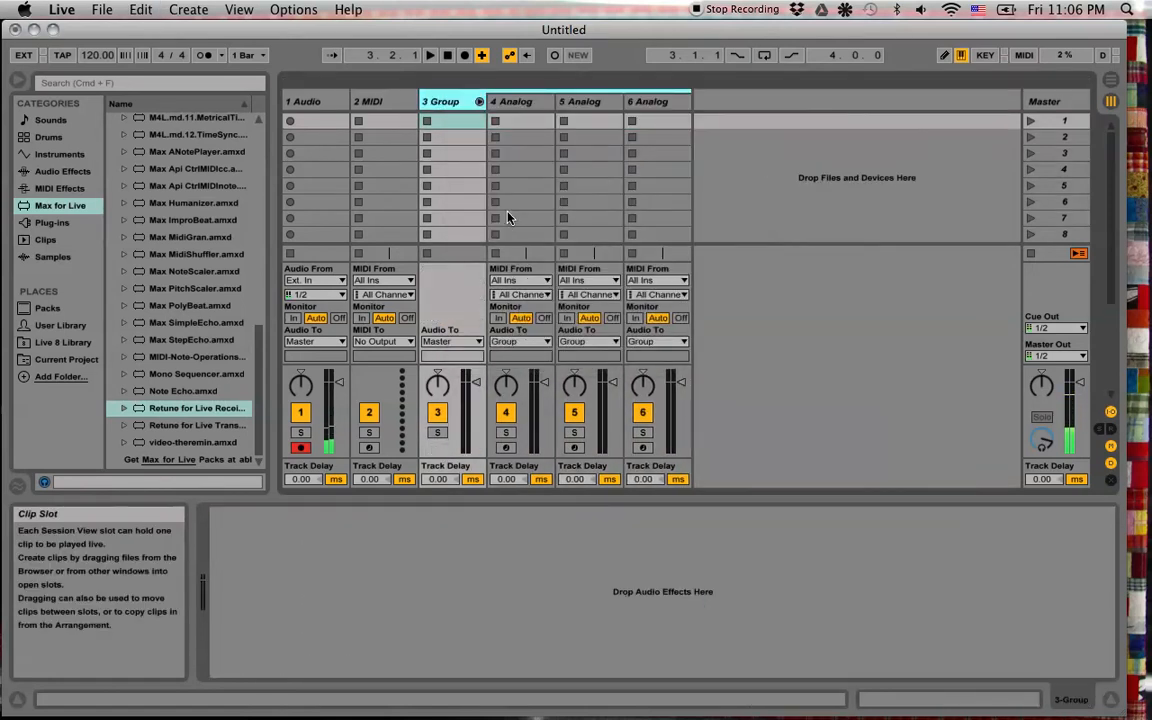
Set the Receivers on 5 Analog and 6 Analog to MIDI channels 2 and 3
{"action": "left_click", "coordinate": [512, 101]}
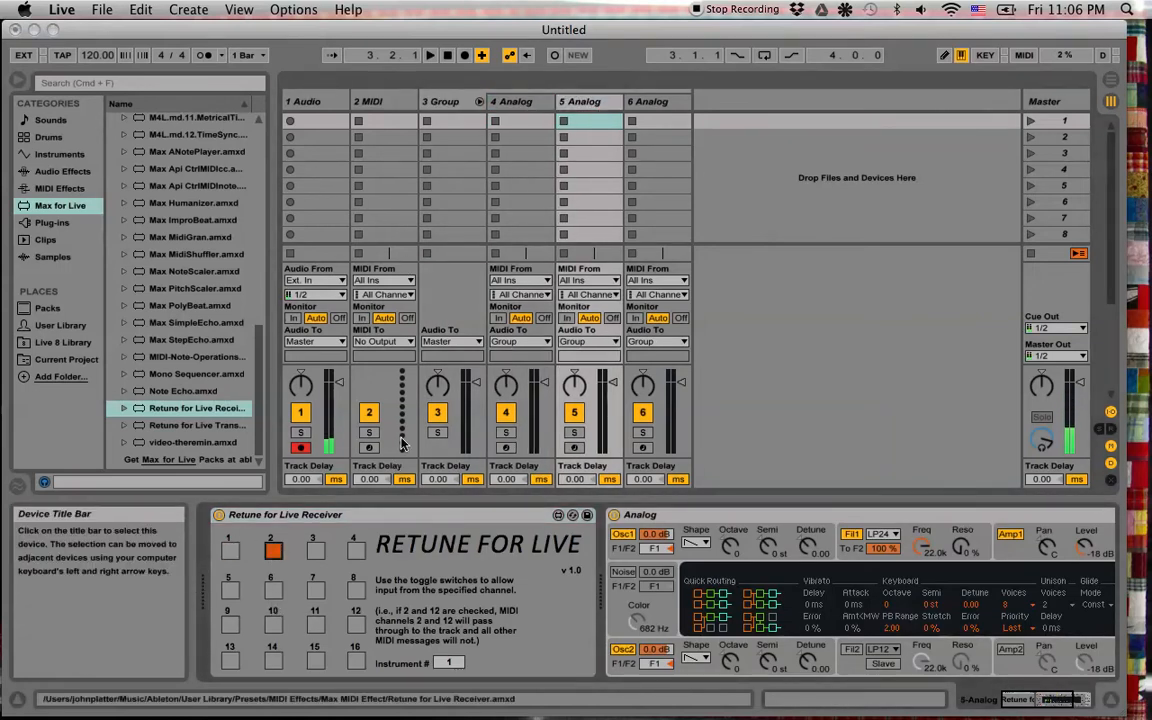
{"action": "left_click", "coordinate": [649, 101]}
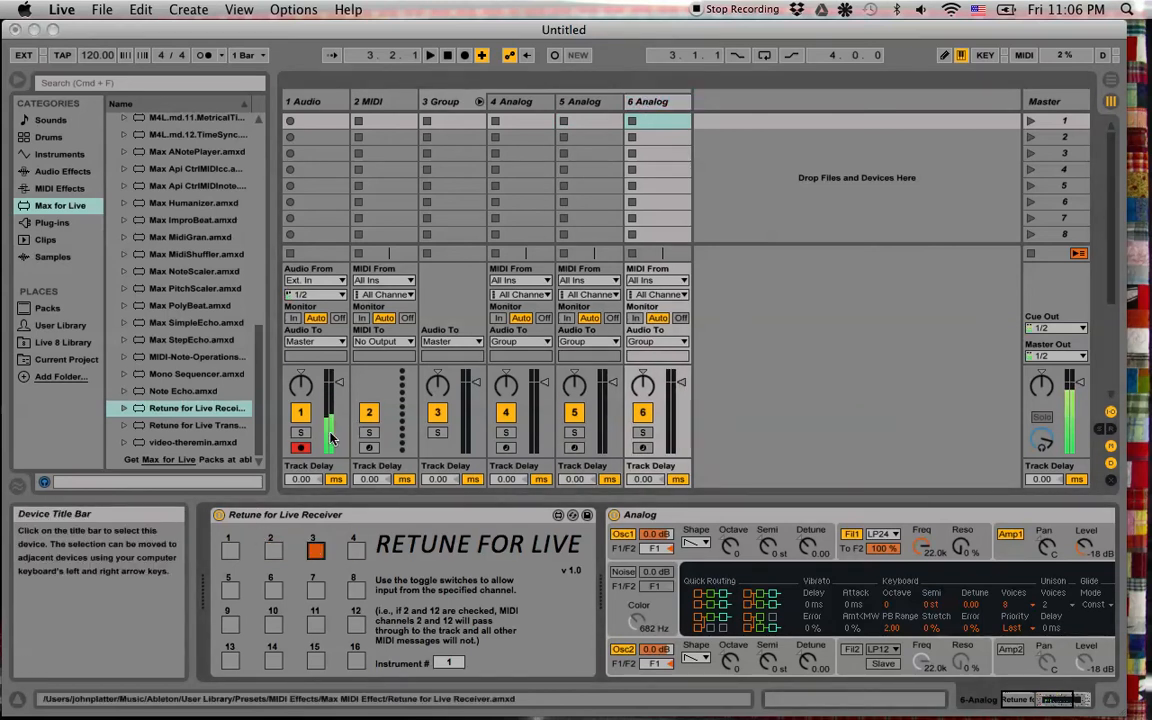
{"action": "left_click", "coordinate": [369, 100]}
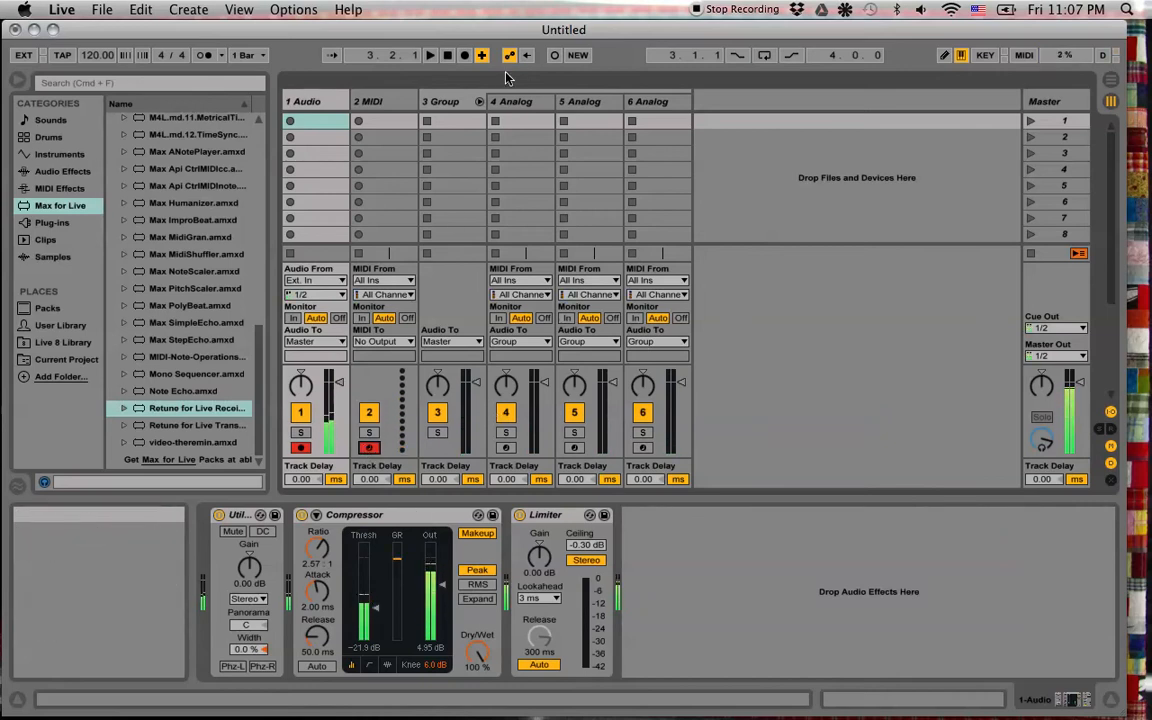
Set the Transmitter to 3 voices, arm 2 MIDI, and add a 13.9 dB Utility to 3 Group
{"action": "left_click", "coordinate": [383, 101]}
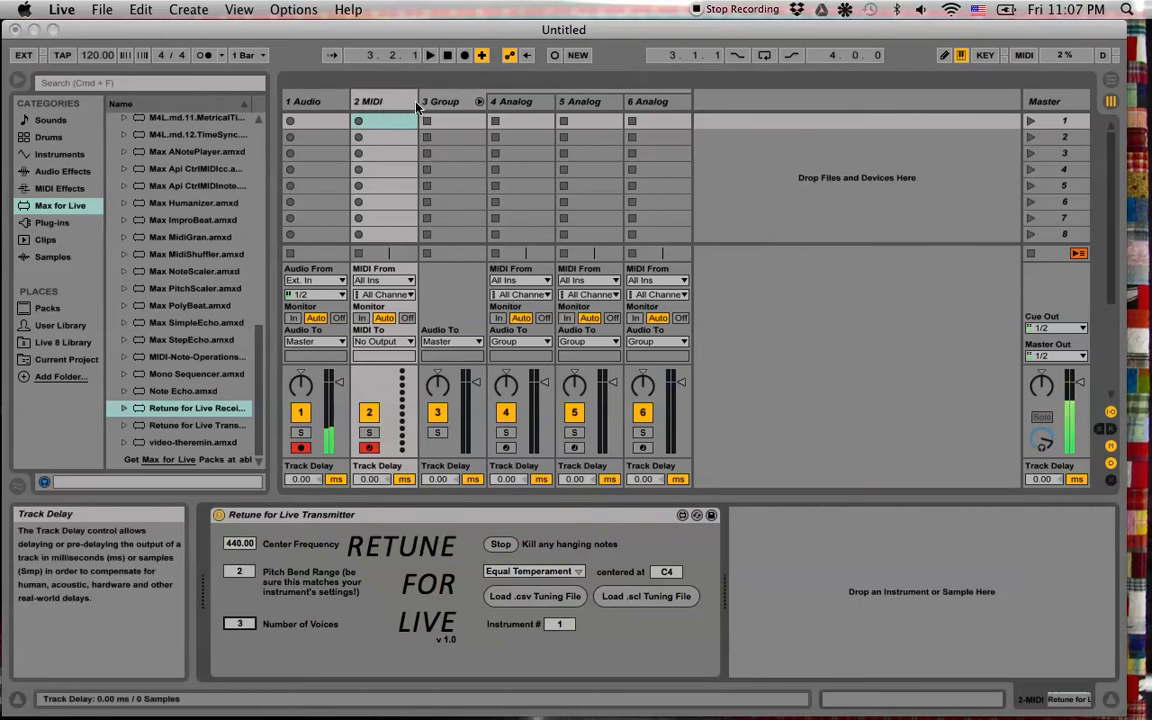
{"action": "left_click", "coordinate": [442, 101]}
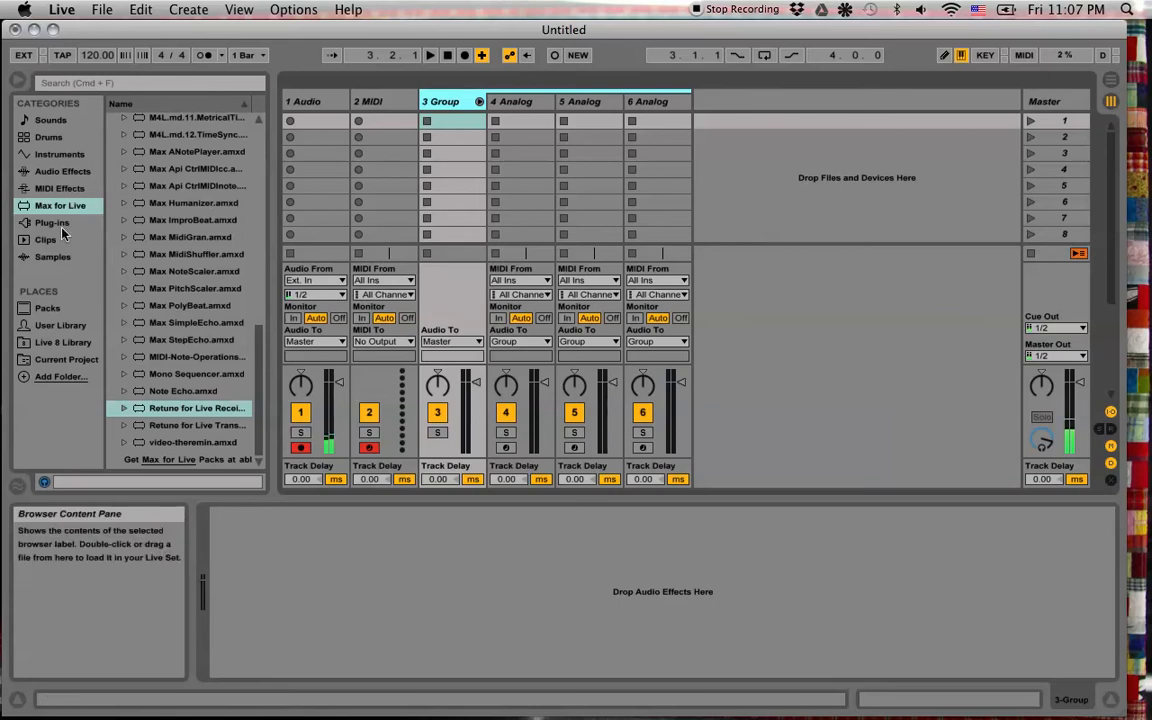
{"action": "left_click", "coordinate": [62, 171]}
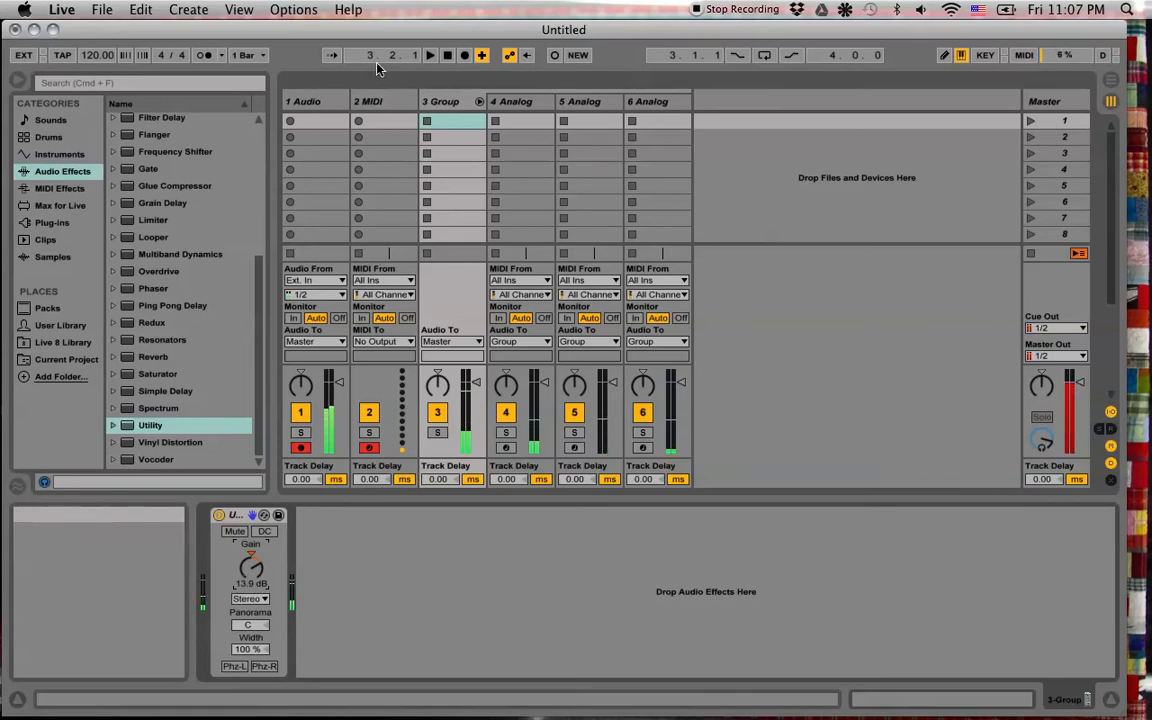
{"action": "left_click", "coordinate": [380, 101]}
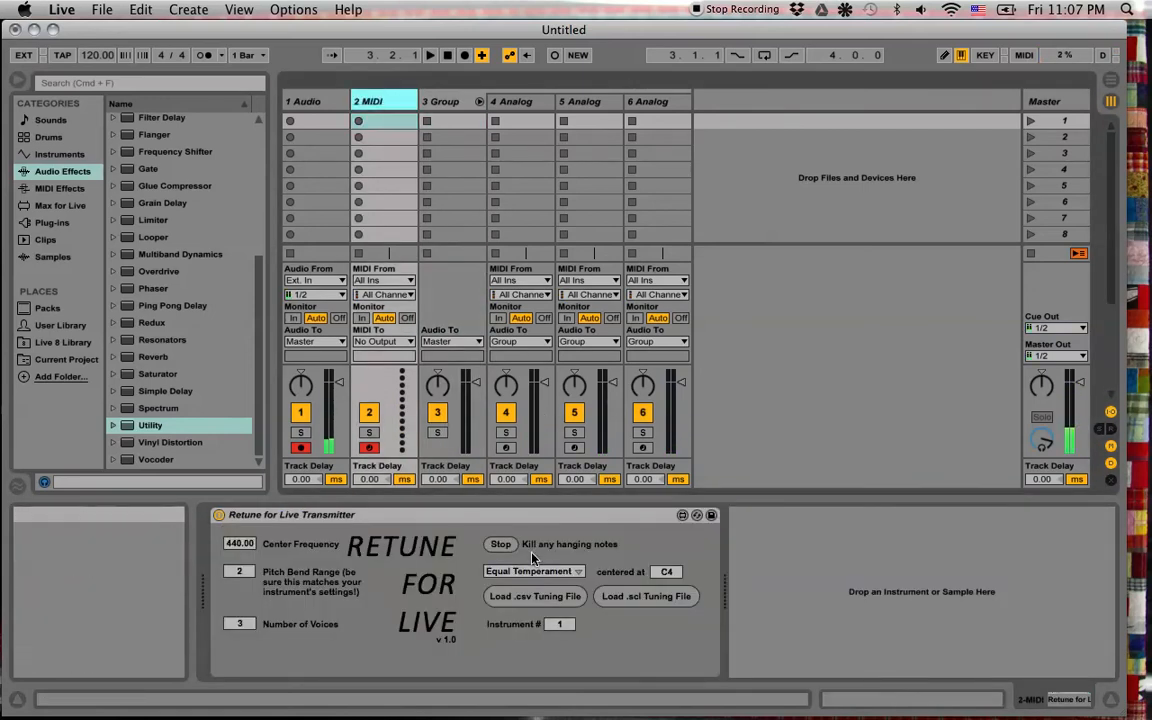
{"action": "left_click", "coordinate": [533, 571]}
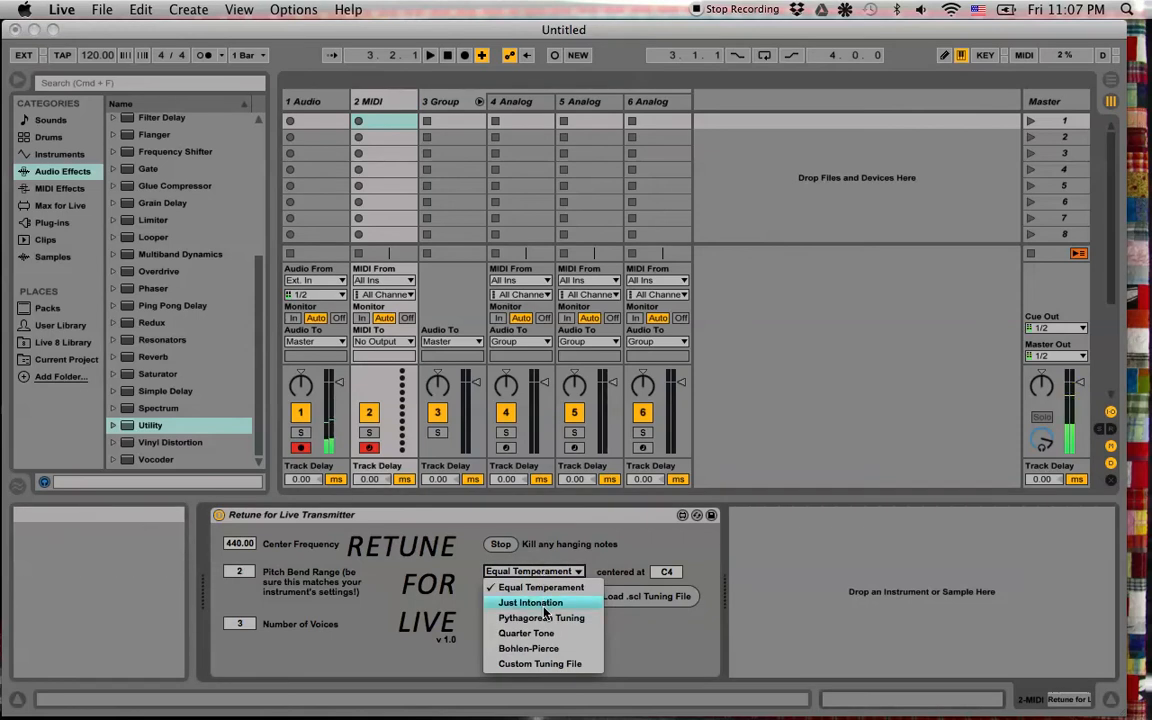
Try the Transmitter's preset tunings, settling on Quarter Tone
{"action": "left_click", "coordinate": [527, 633]}
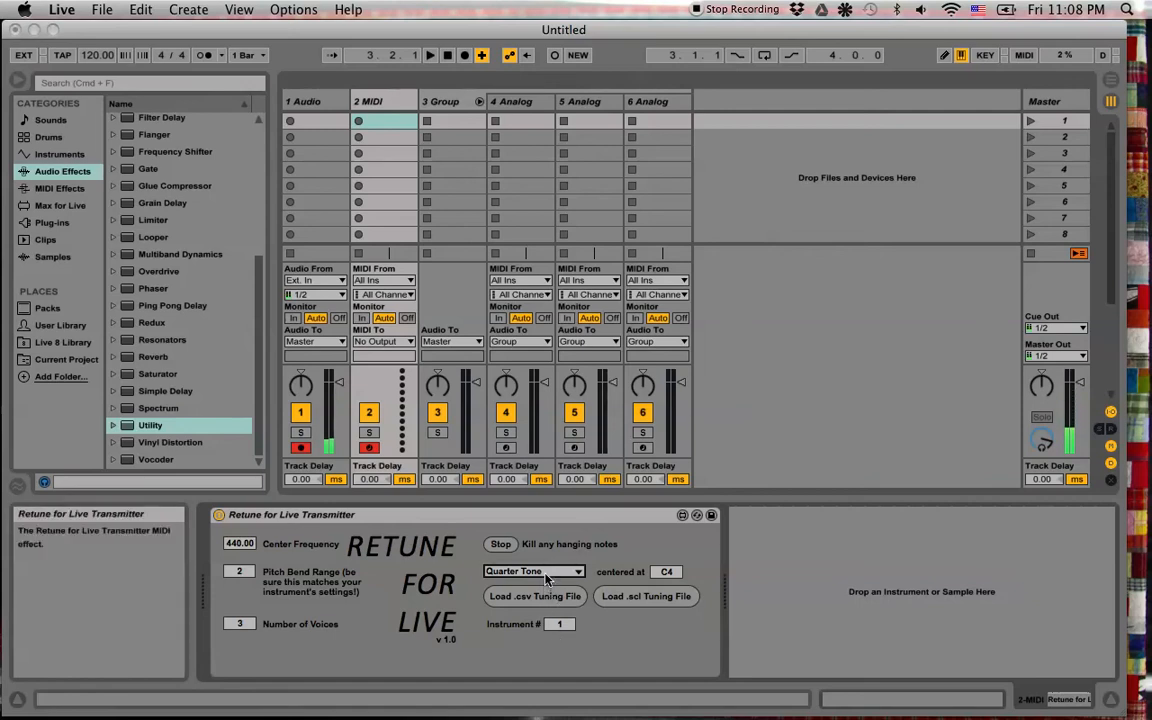
{"action": "left_click", "coordinate": [533, 571]}
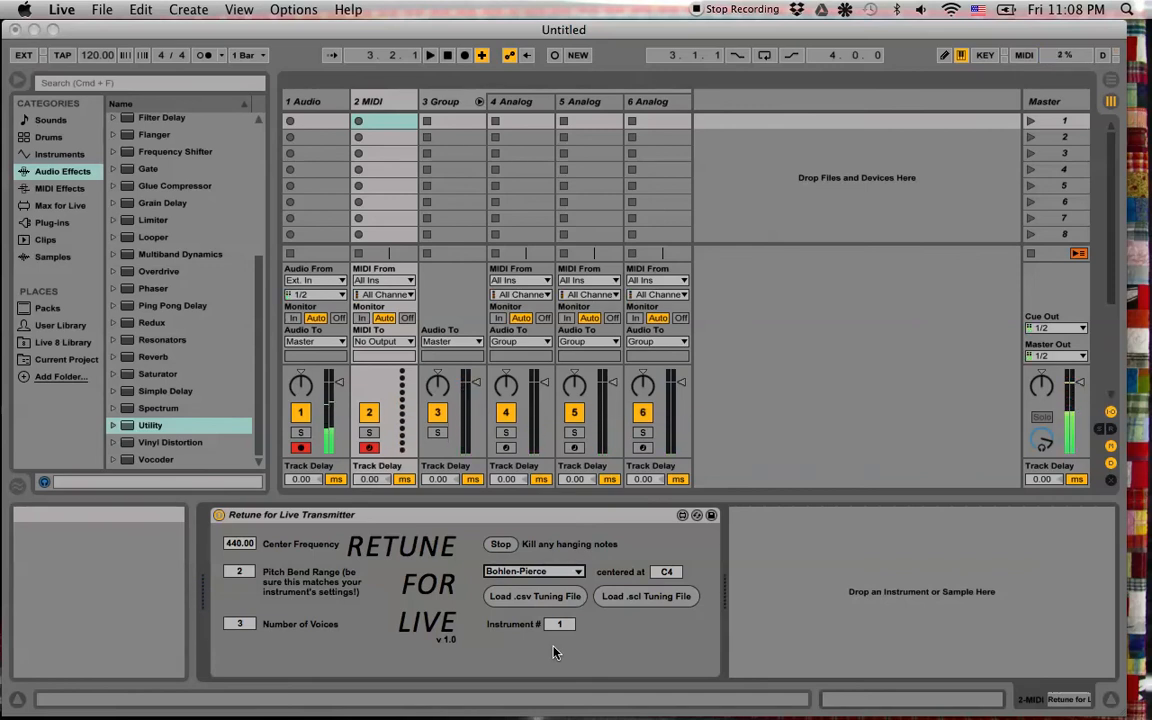
Choose Bohlen-Pierce as the Transmitter's tuning system
{"action": "left_click", "coordinate": [533, 571]}
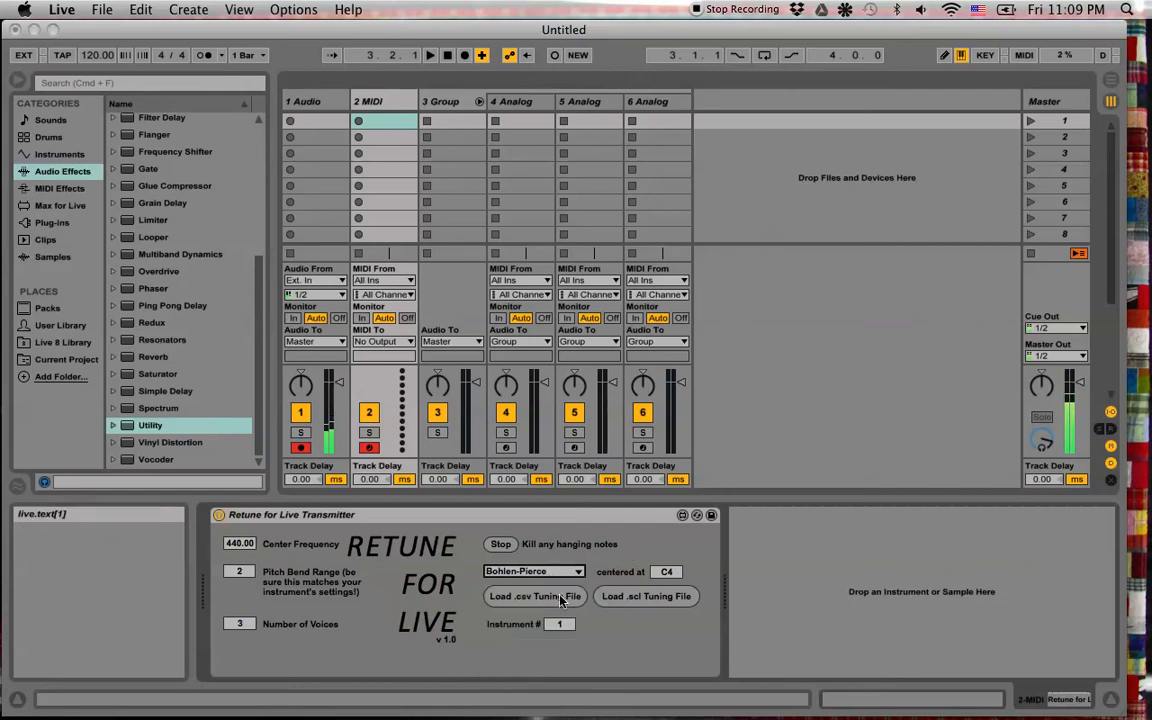
{"action": "mouse_move", "coordinate": [548, 605]}
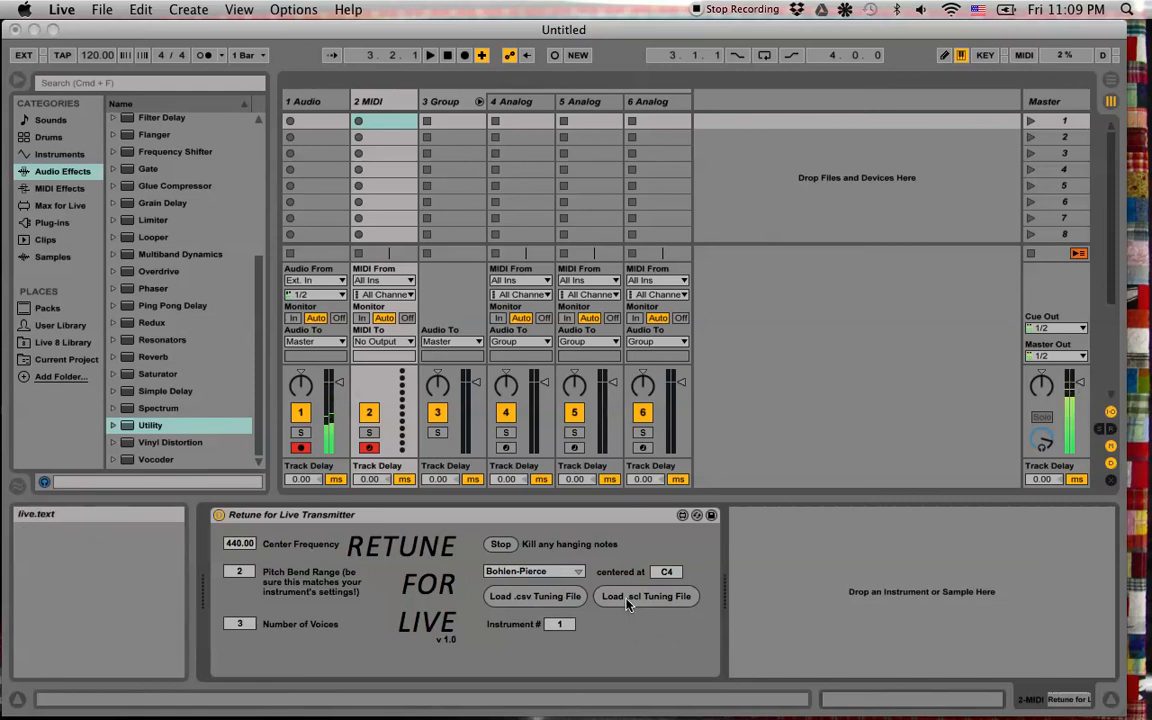
Start a custom .scl load and browse iTunes > Music through the tuning files
{"action": "left_click", "coordinate": [646, 596]}
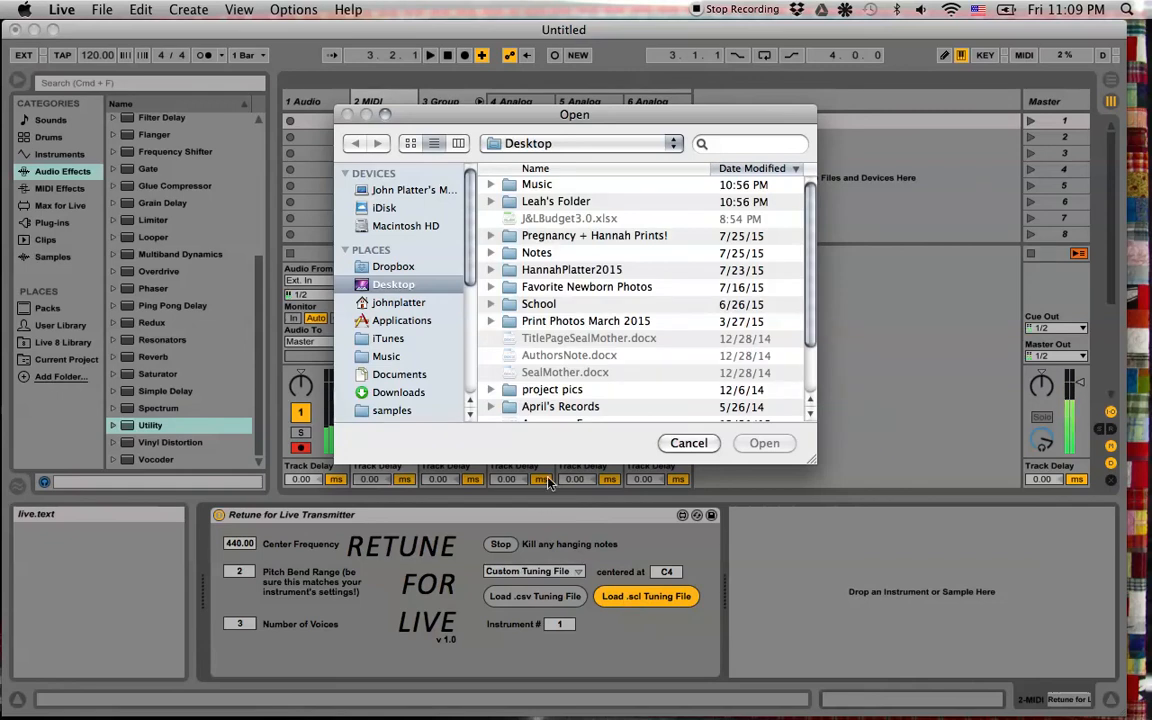
{"action": "mouse_move", "coordinate": [596, 601]}
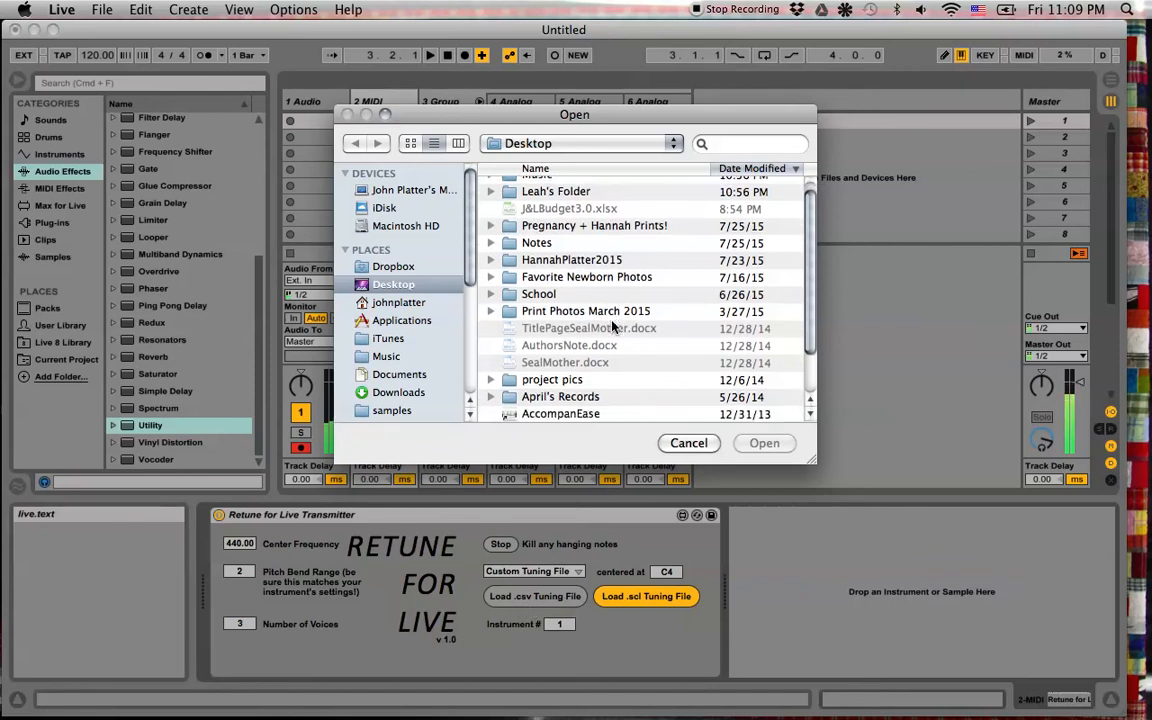
{"action": "scroll", "scroll_direction": "down", "scroll_amount": 3}
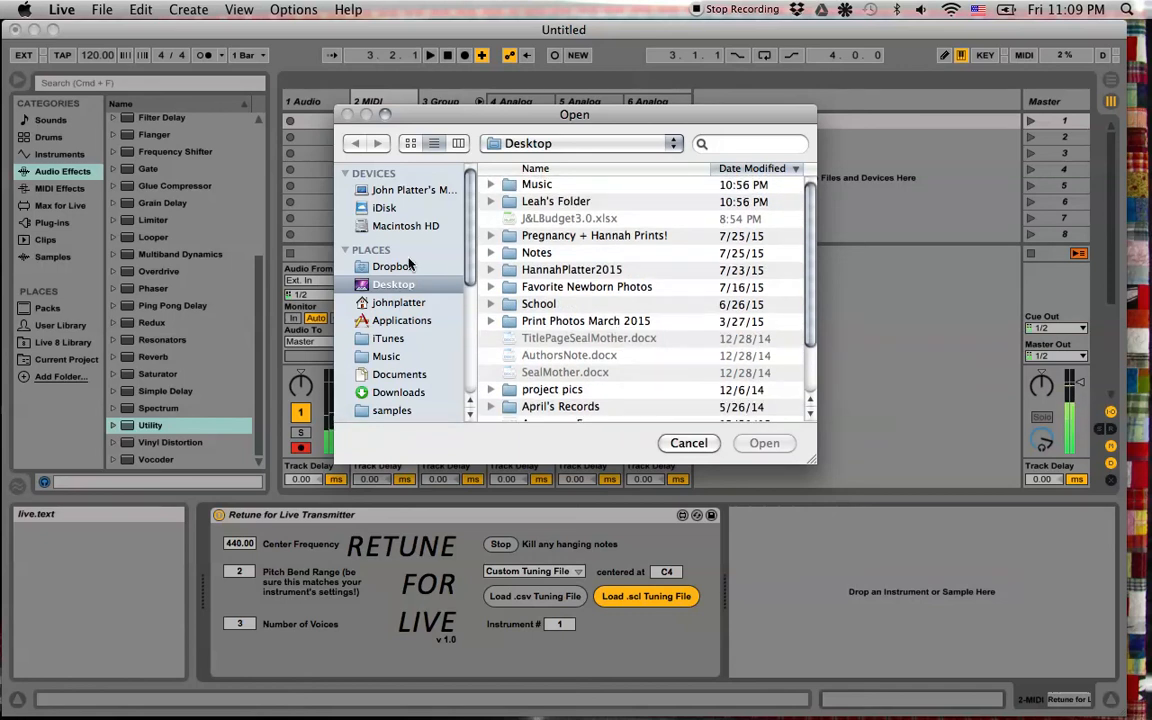
{"action": "left_click", "coordinate": [388, 338]}
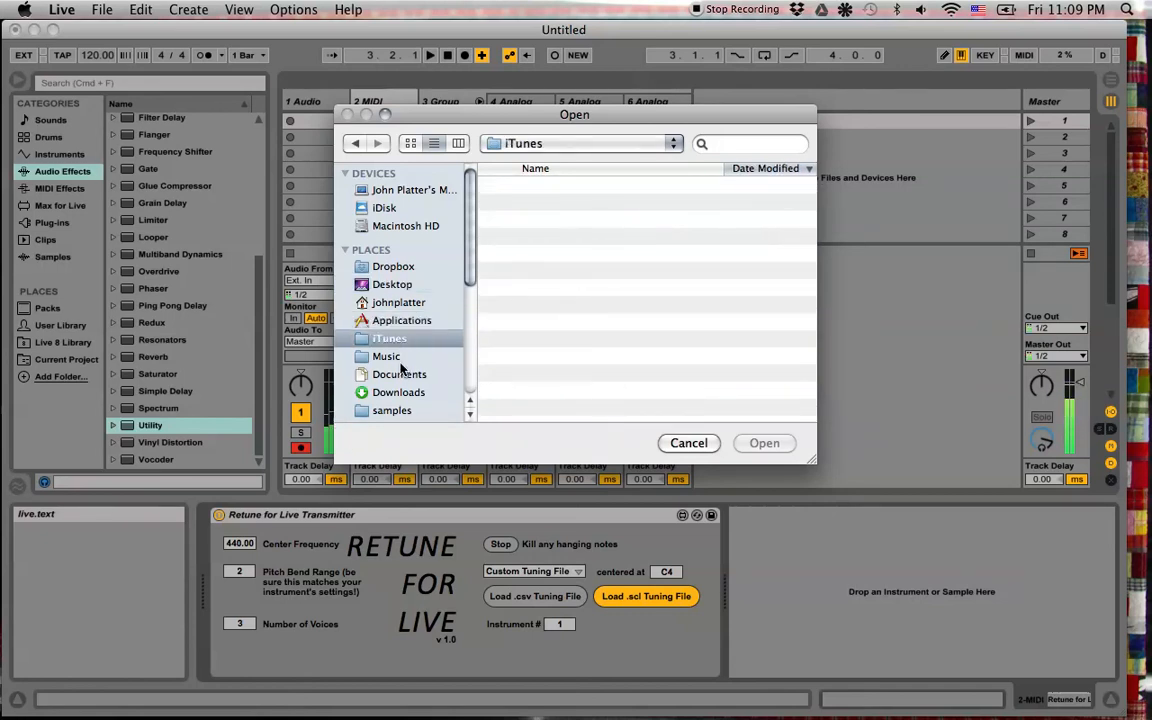
{"action": "left_click", "coordinate": [386, 356]}
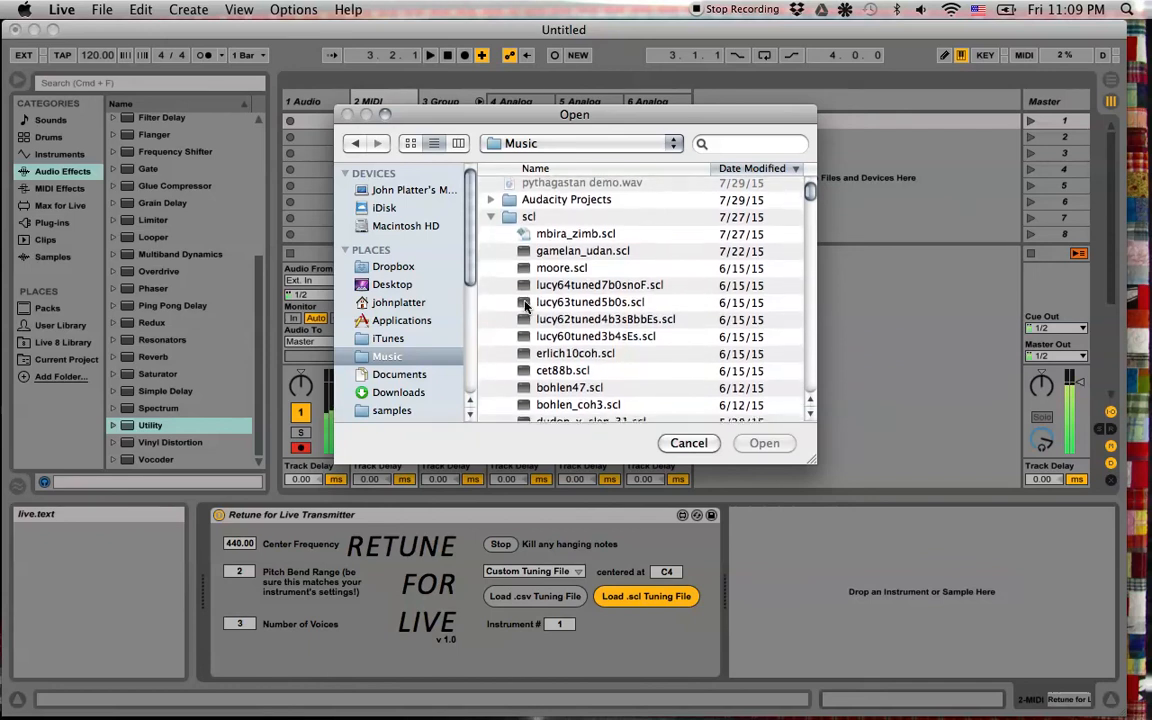
{"action": "scroll", "scroll_direction": "down", "scroll_amount": 3}
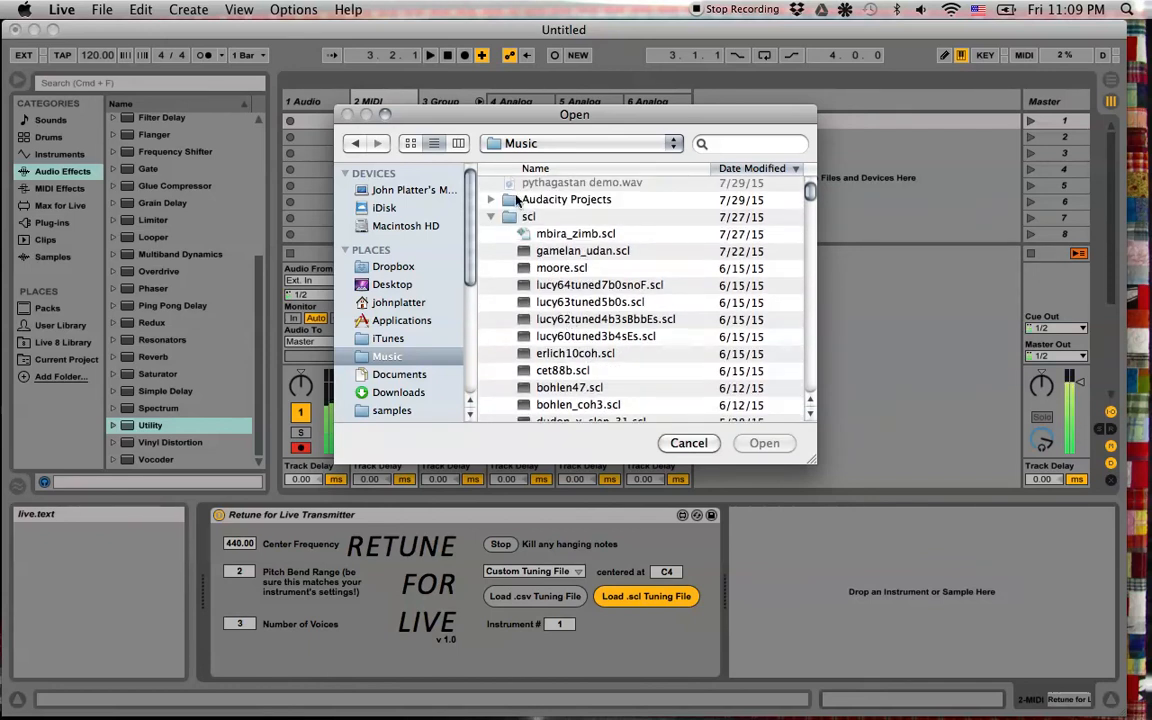
{"action": "scroll", "scroll_direction": "down", "scroll_amount": 3}
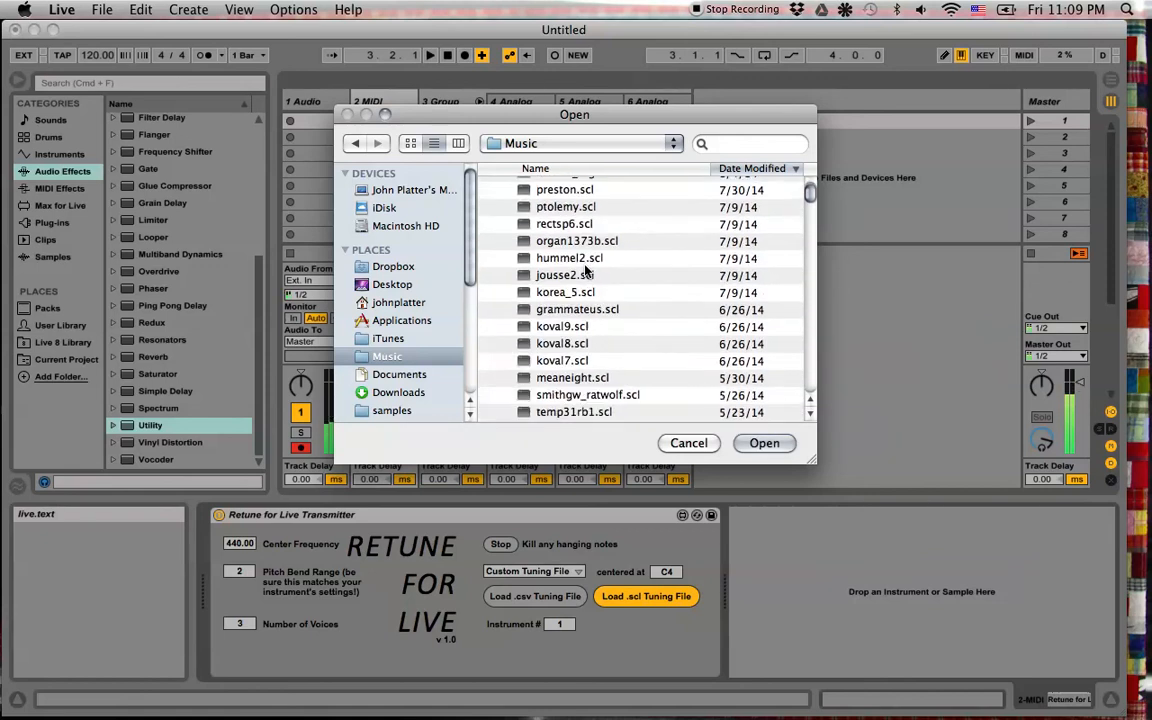
{"action": "scroll", "scroll_direction": "down", "scroll_amount": 3}
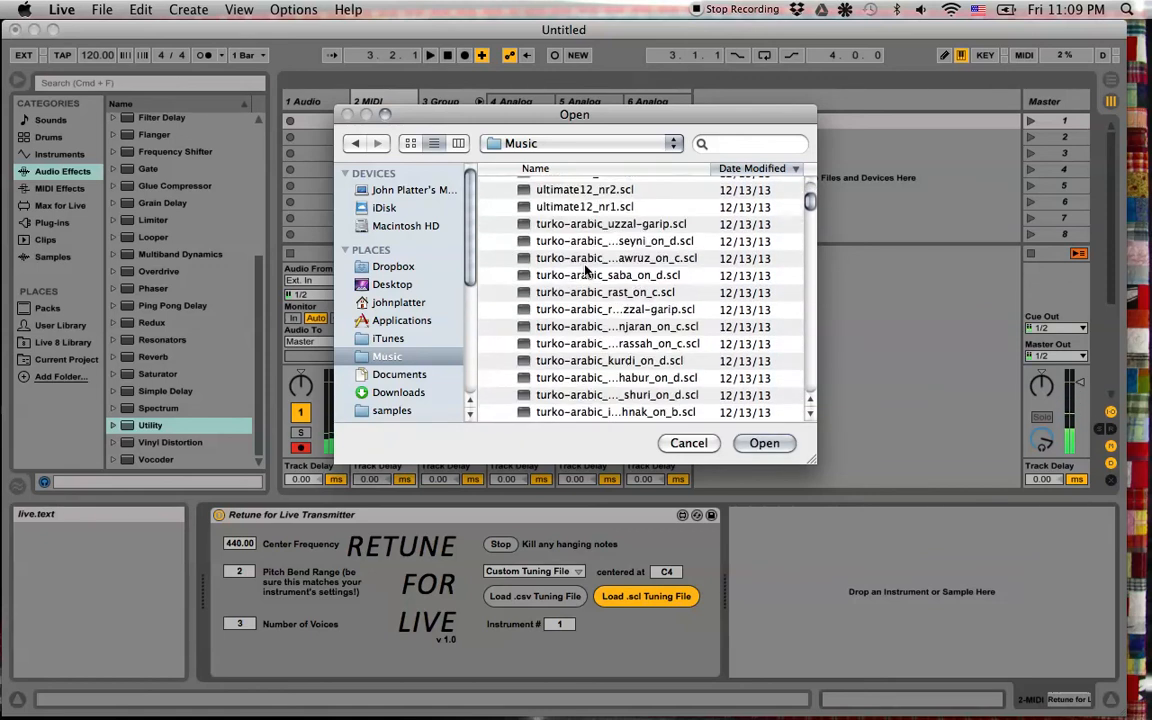
{"action": "scroll", "scroll_direction": "down", "scroll_amount": 3}
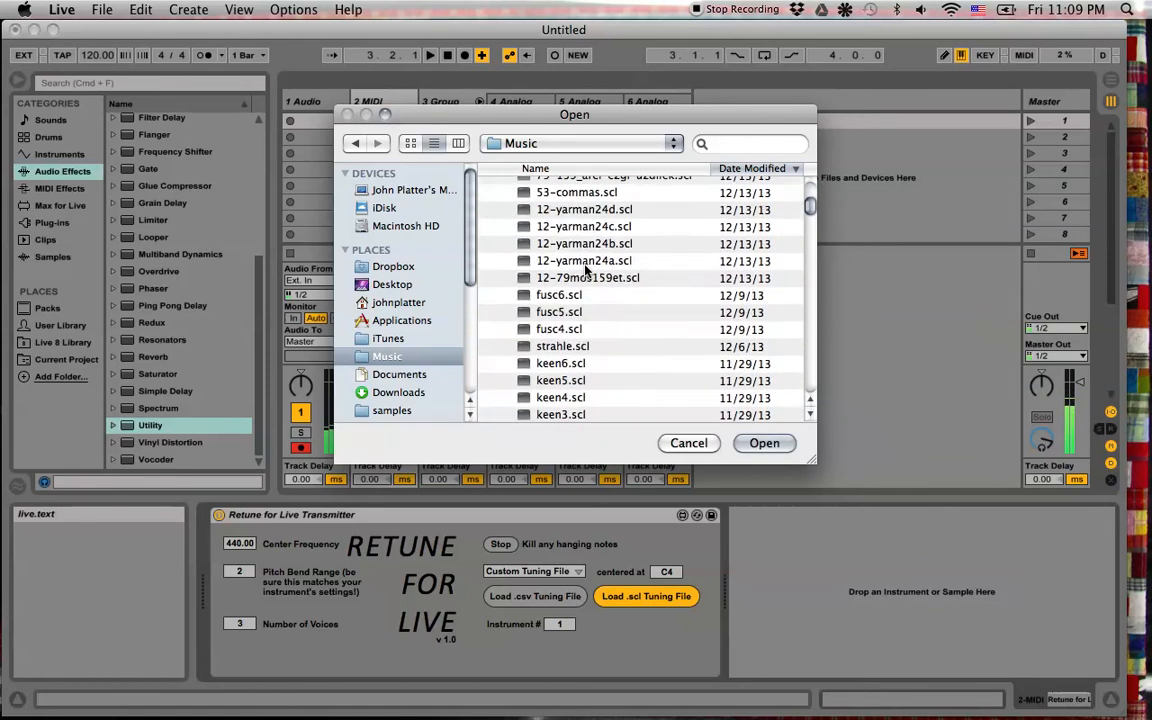
{"action": "scroll", "scroll_direction": "down", "scroll_amount": 3}
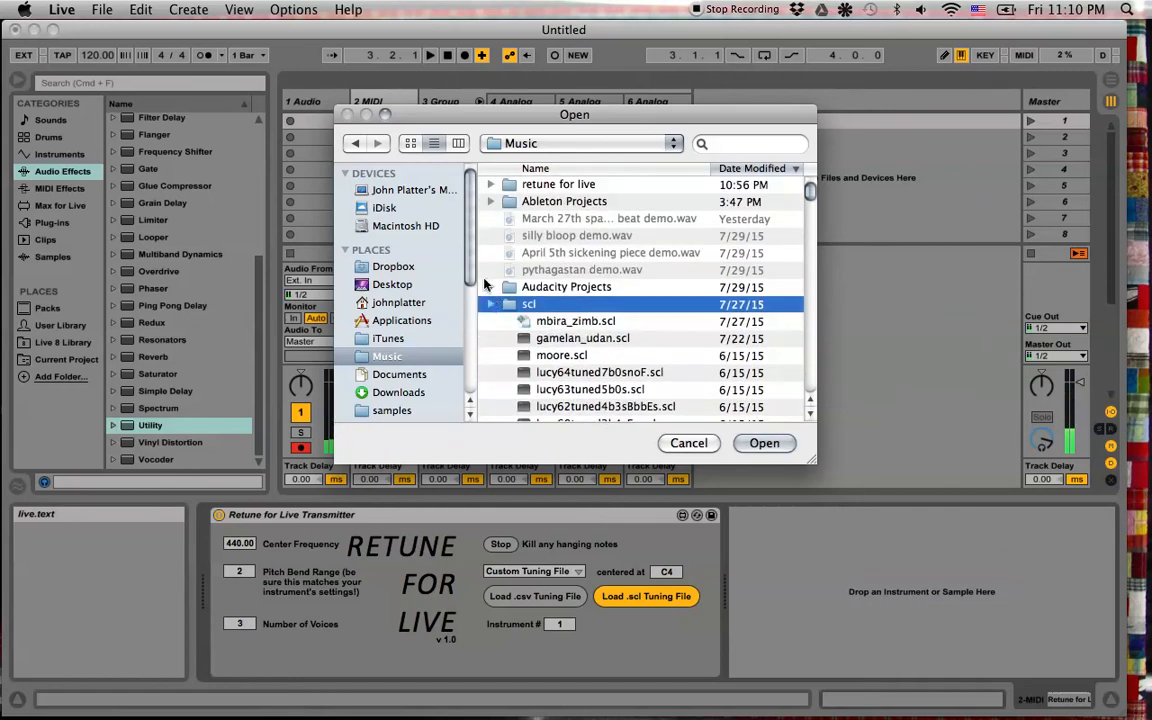
Open kebyar-s.scl from Retune for Live v 1.0 > Ursin(e)'s favorite scl files
{"action": "left_click", "coordinate": [490, 184]}
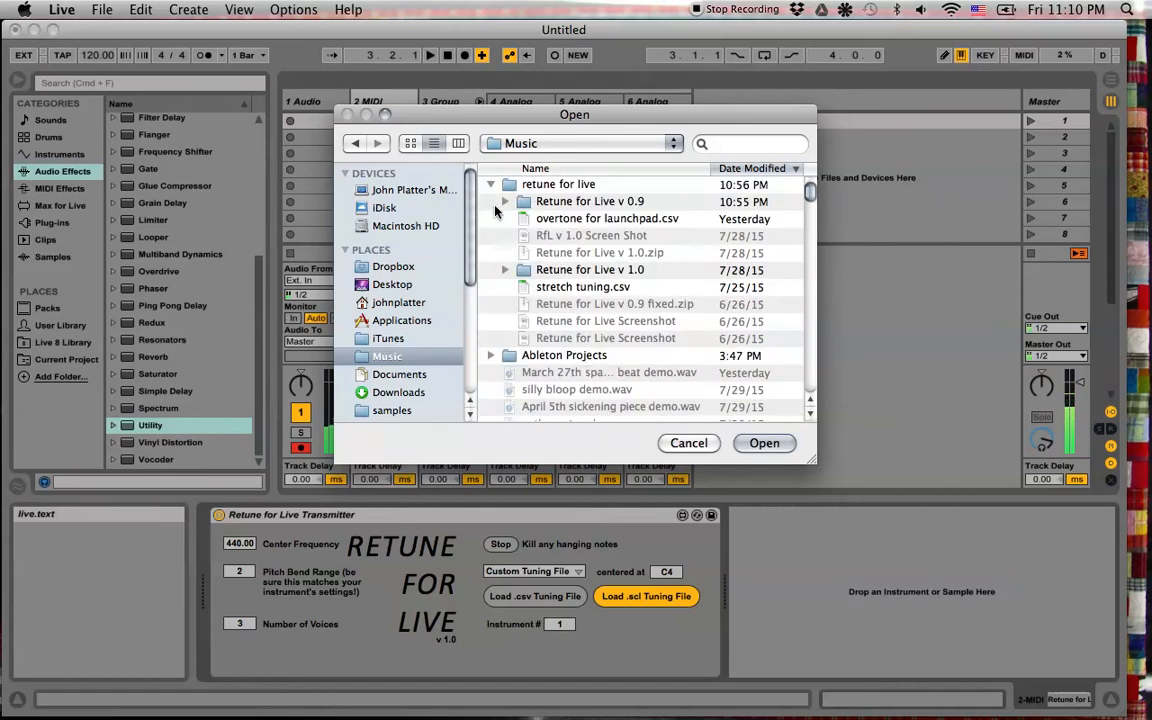
{"action": "left_click", "coordinate": [504, 270]}
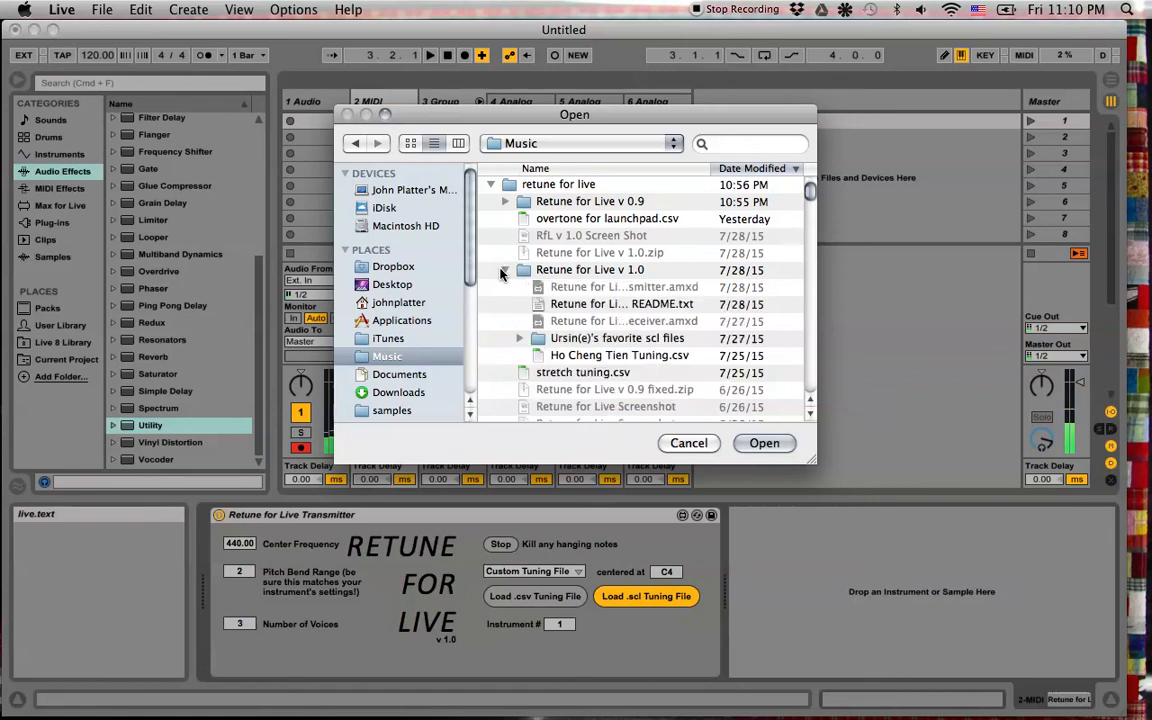
{"action": "scroll", "scroll_direction": "down", "scroll_amount": 3}
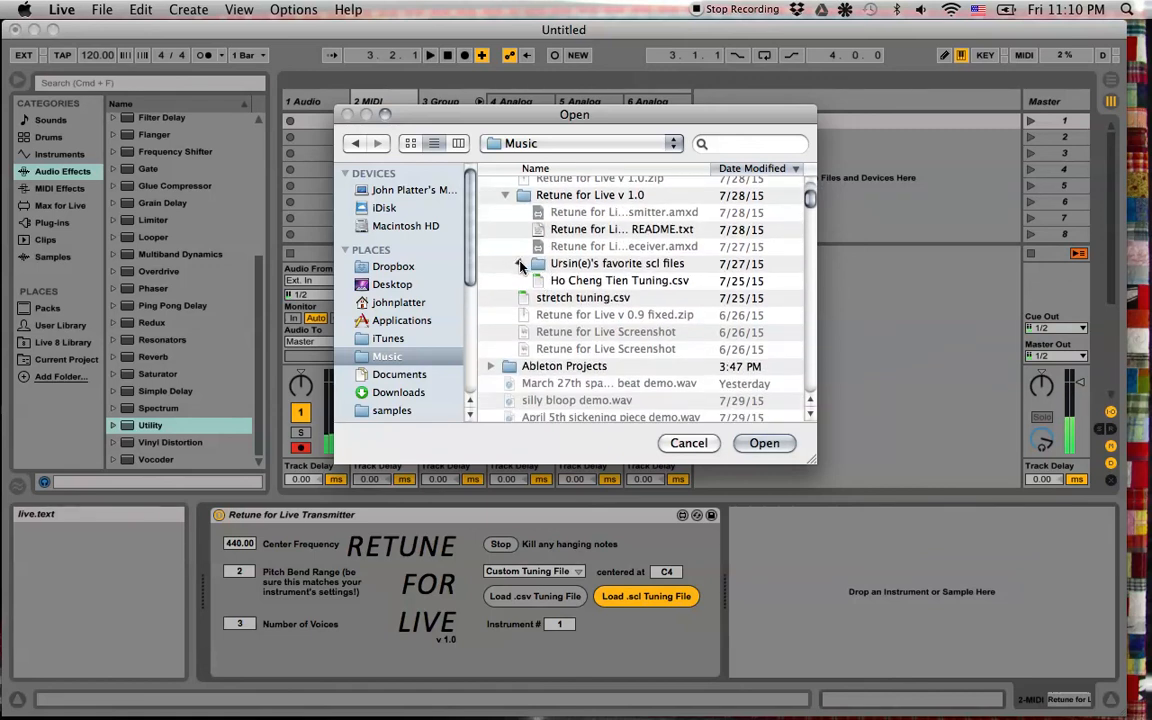
{"action": "left_click", "coordinate": [520, 264]}
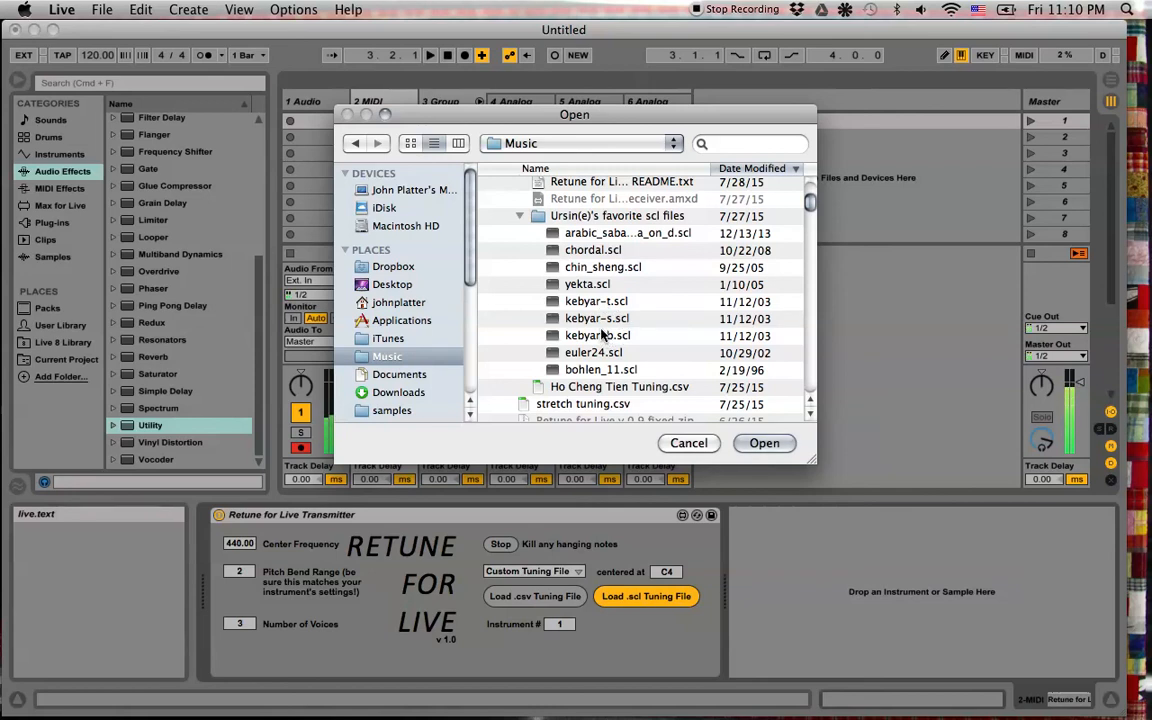
{"action": "left_click", "coordinate": [597, 318]}
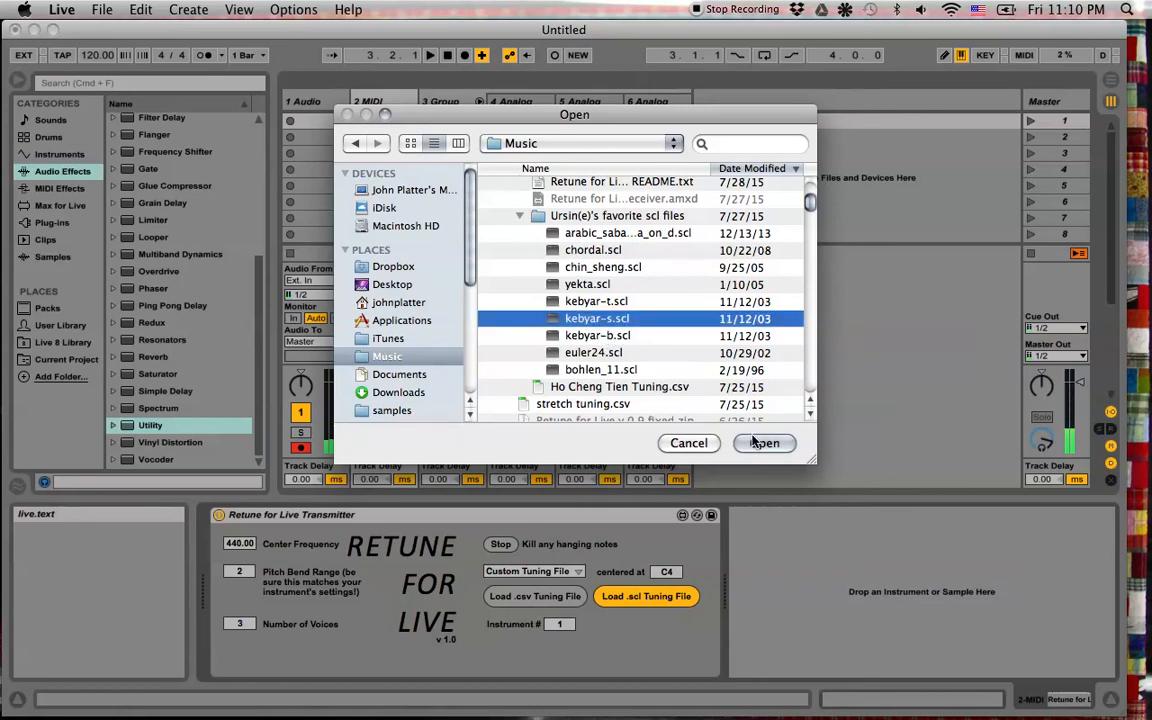
{"action": "left_click", "coordinate": [764, 443]}
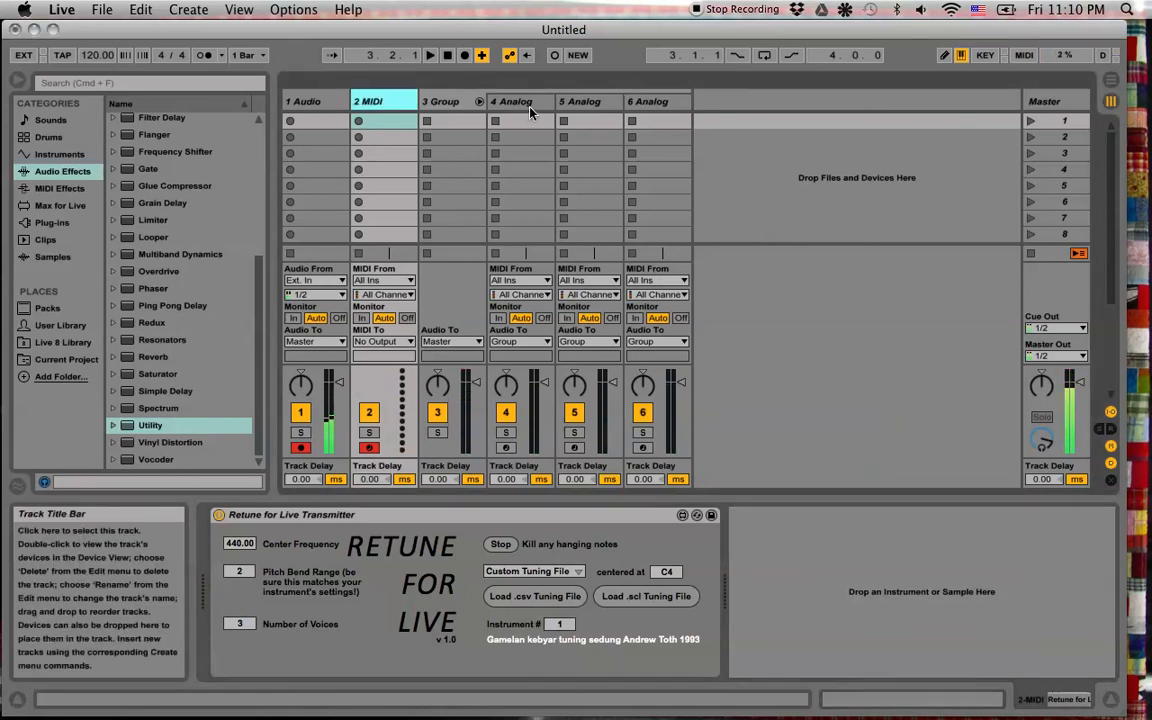
Show 4 Analog's Retune Receiver on MIDI channel 1 and its Analog synth
{"action": "left_click", "coordinate": [582, 101]}
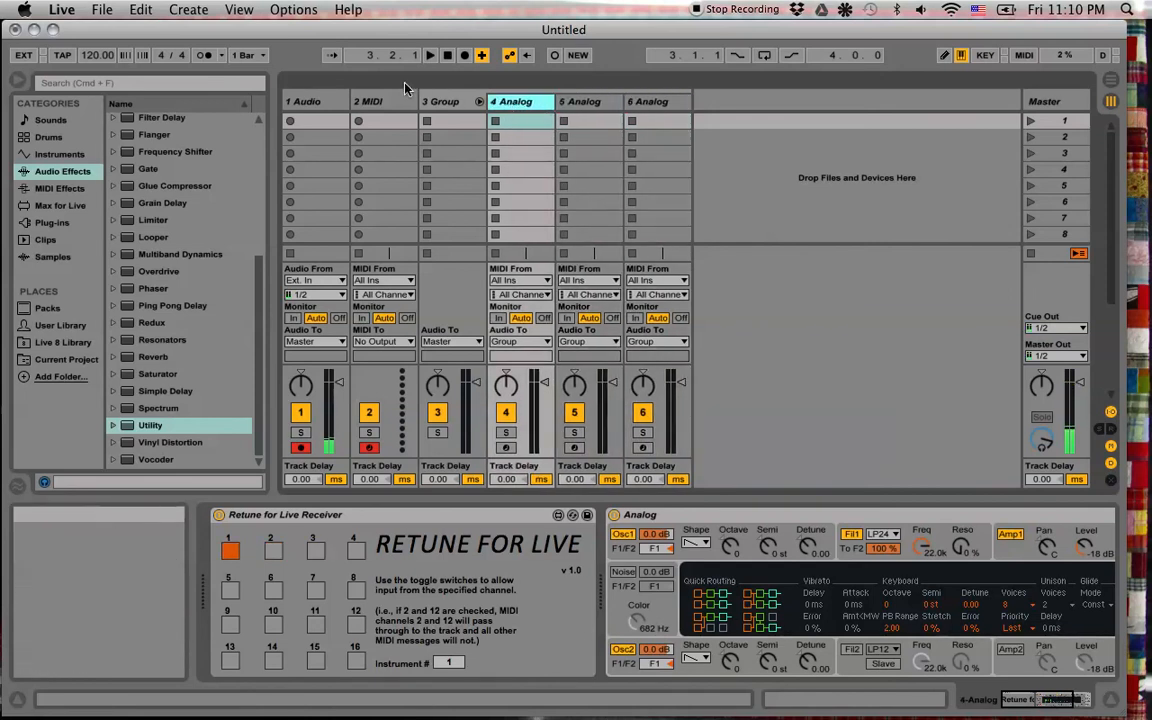
Bring the 2 MIDI track back into view, showing its Transmitter with the Gamelan kebyar sedung tuning
{"action": "left_click", "coordinate": [368, 101]}
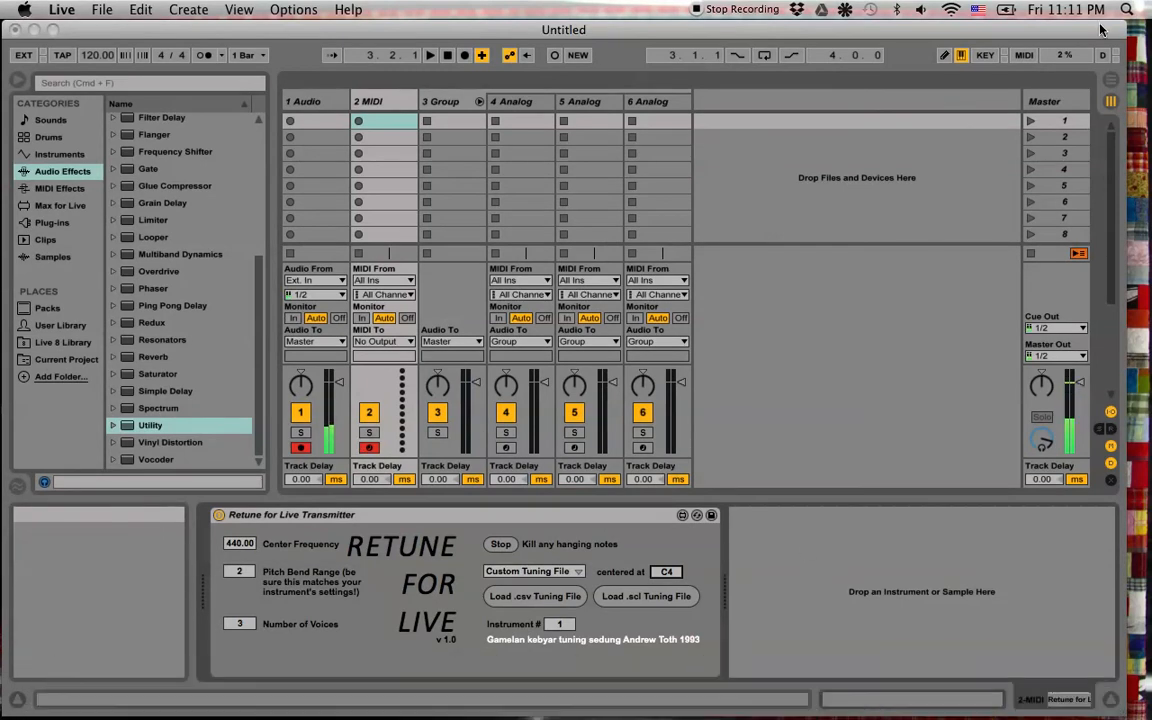
{"action": "mouse_move", "coordinate": [940, 28]}
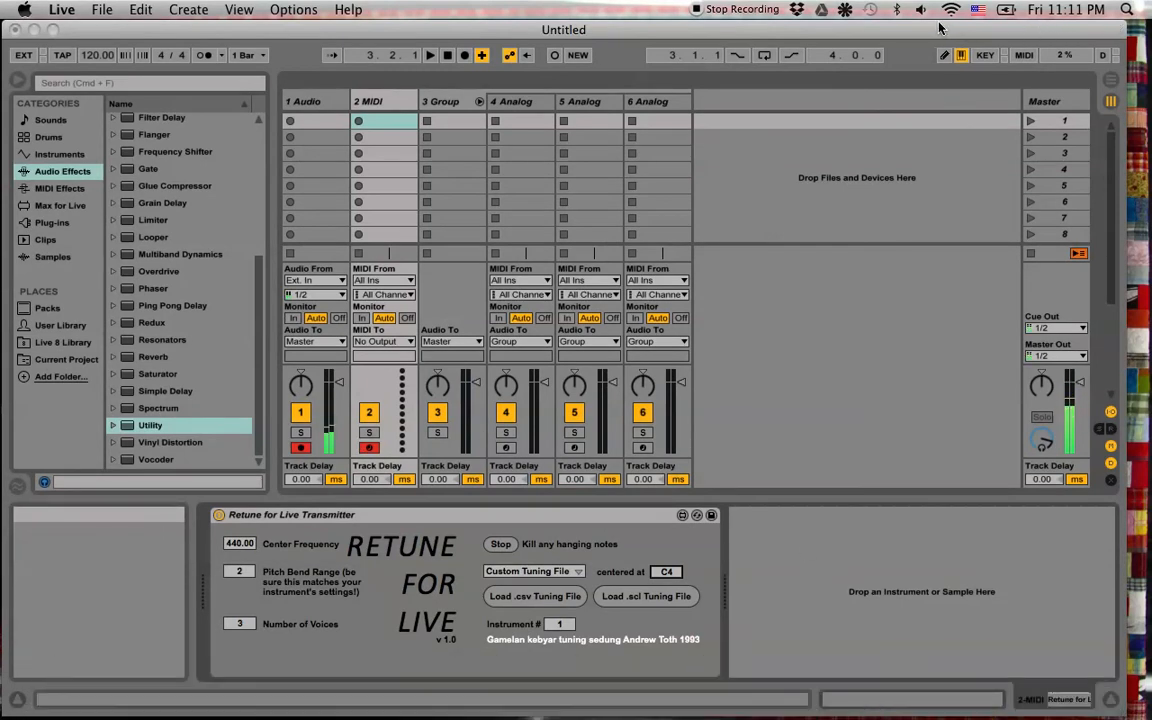